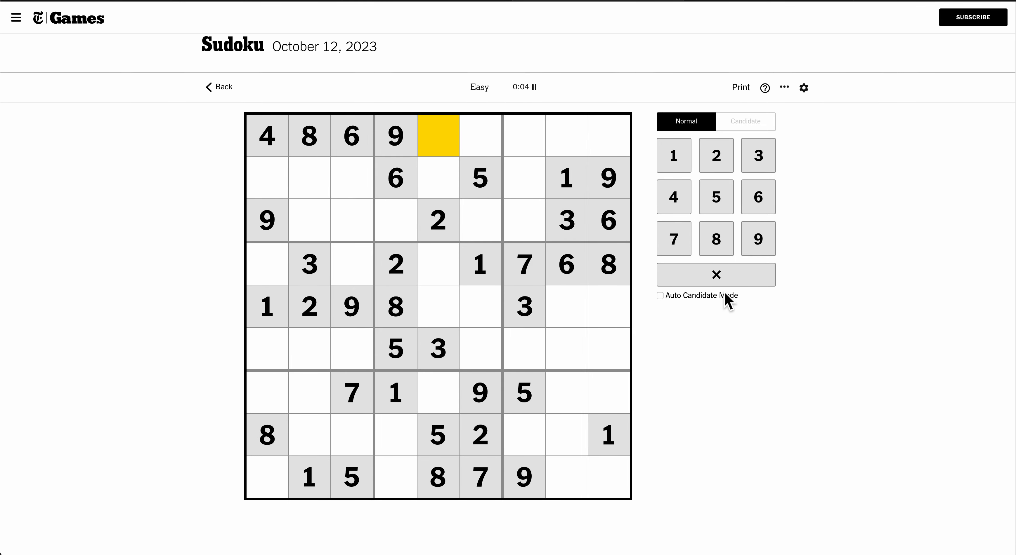
{"action": "mouse_move", "coordinate": [741, 400]}
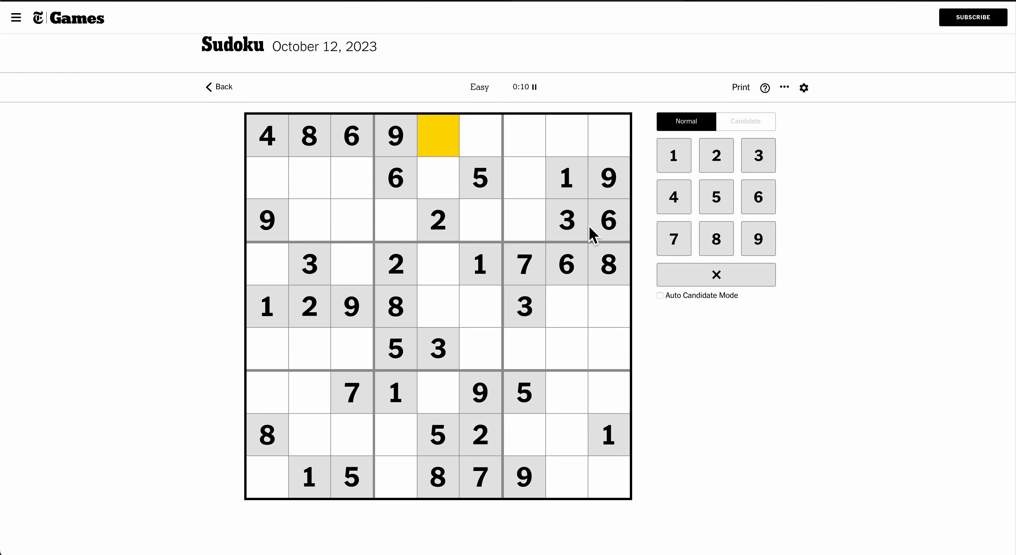
Step: In Candidate mode, pencil 4 and 8 into row 3, column 7
{"action": "left_click", "coordinate": [524, 220]}
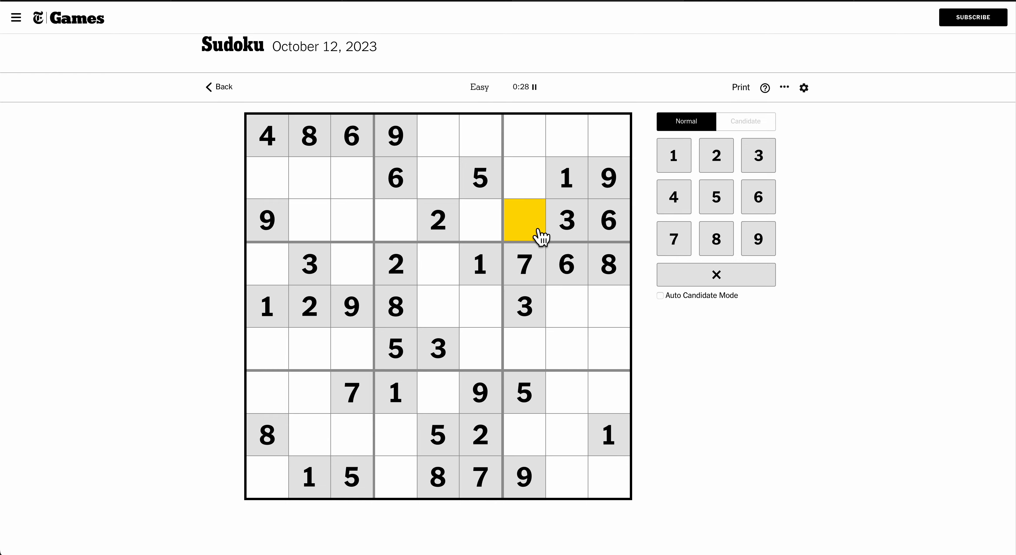
{"action": "left_click", "coordinate": [744, 122]}
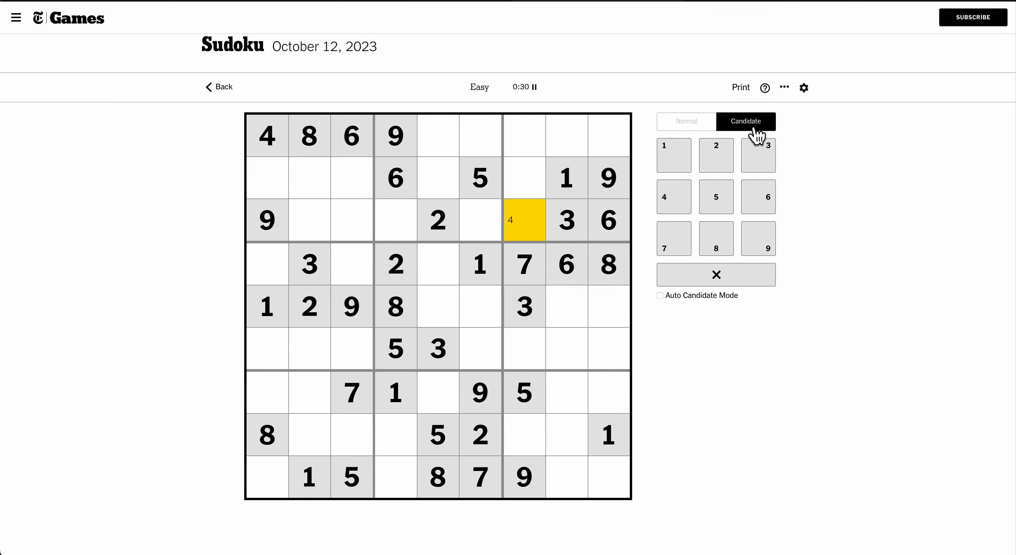
{"action": "left_click", "coordinate": [715, 237]}
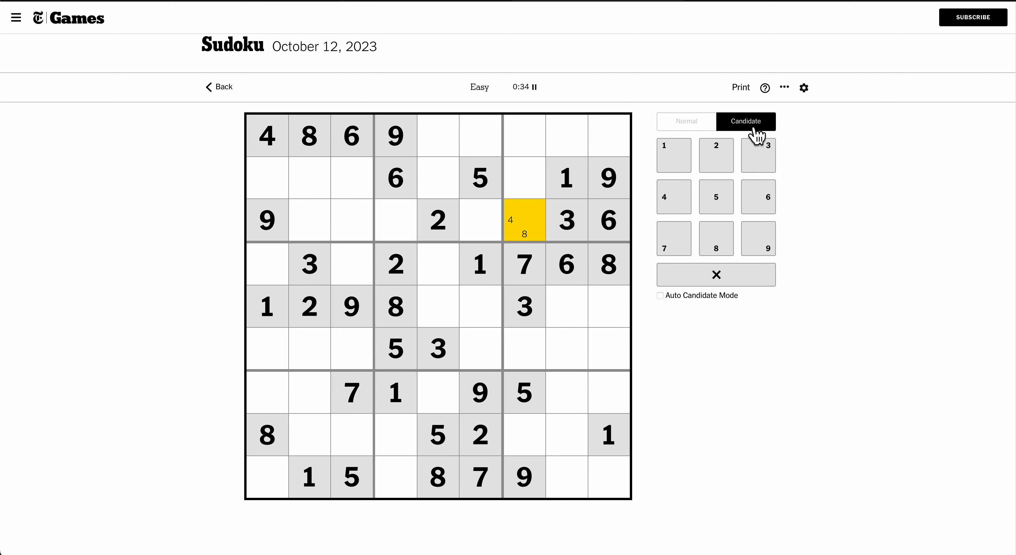
{"action": "left_click", "coordinate": [480, 307]}
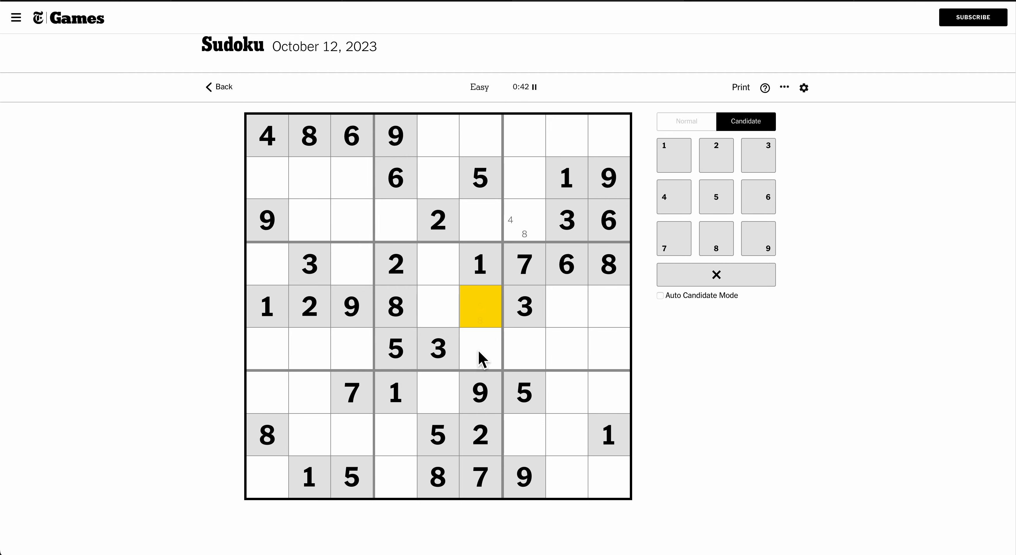
Step: Pencil 4 and 9 into row 4 column 5, and 4 6 7 into row 5 column 5
{"action": "left_click", "coordinate": [438, 264]}
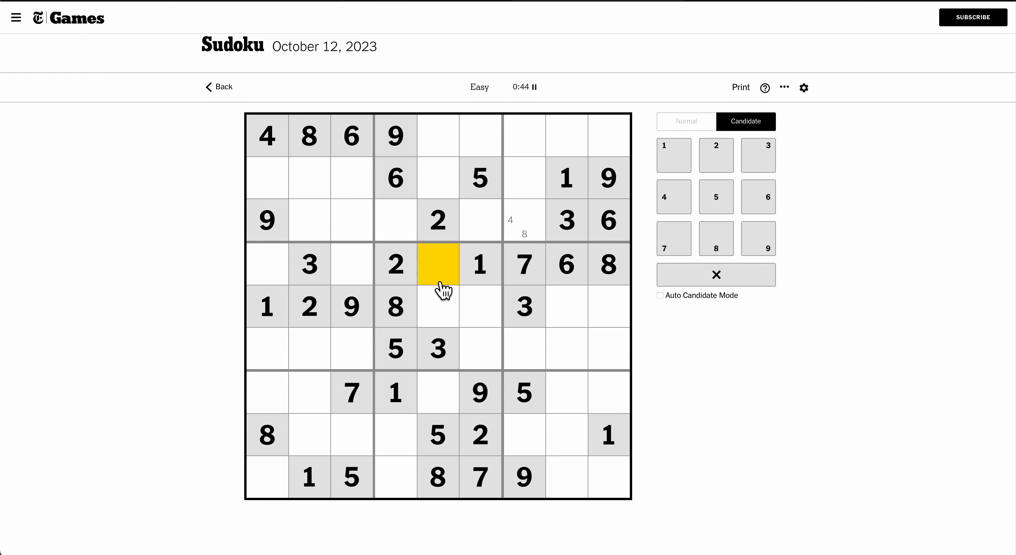
{"action": "left_click", "coordinate": [756, 239]}
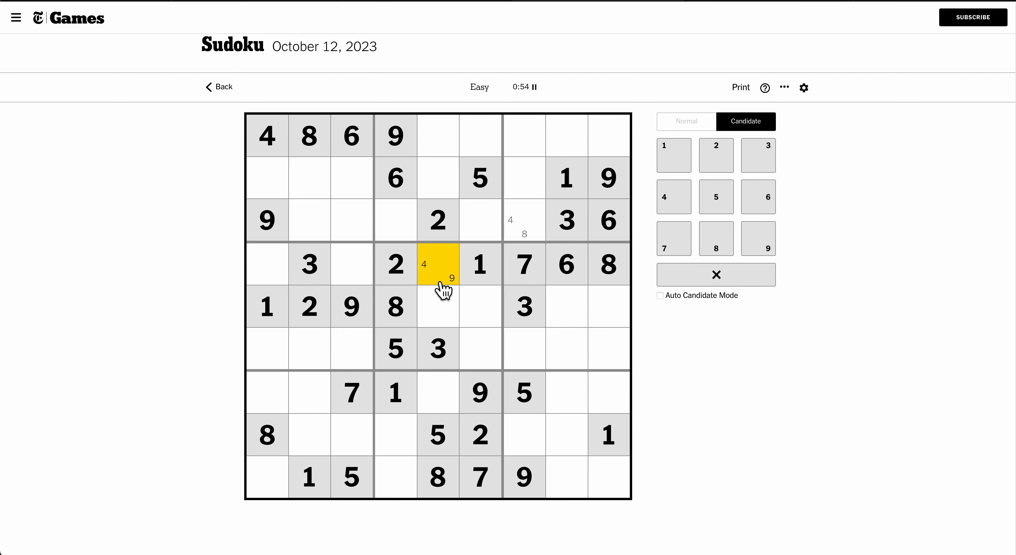
{"action": "left_click", "coordinate": [438, 307]}
{"action": "type", "text": "467"}
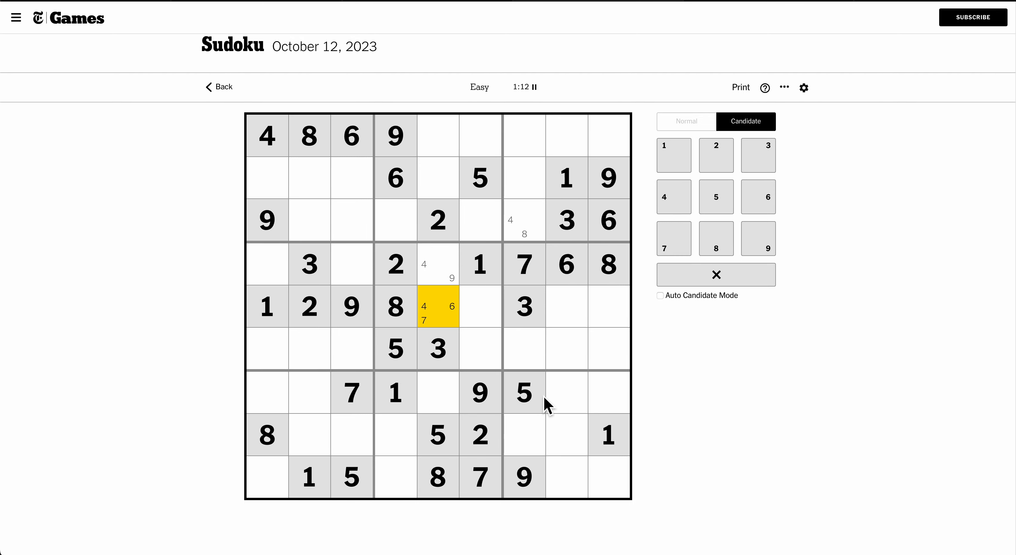
Step: Back in Normal mode, enter 8 in row 7, column 8
{"action": "left_click", "coordinate": [686, 121]}
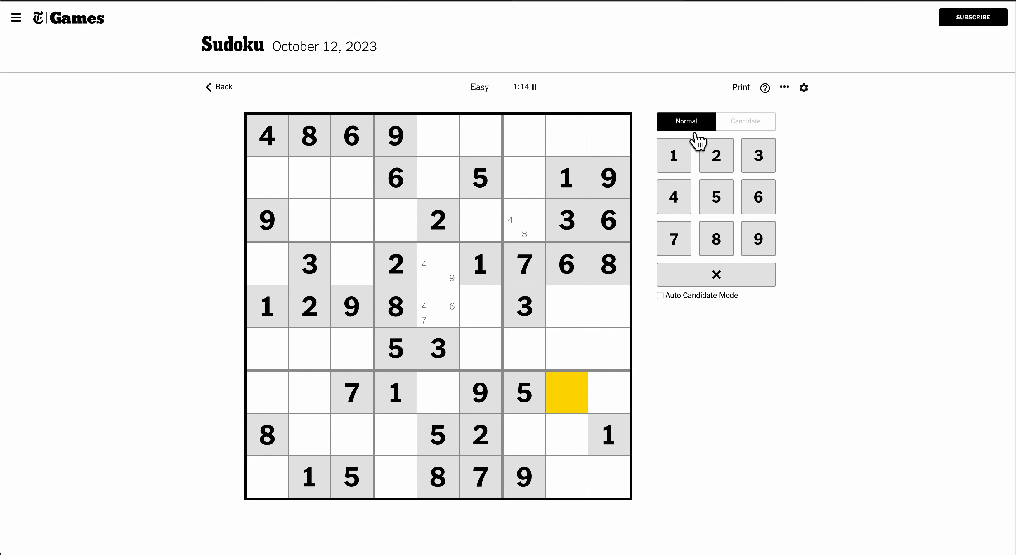
{"action": "left_click", "coordinate": [717, 238]}
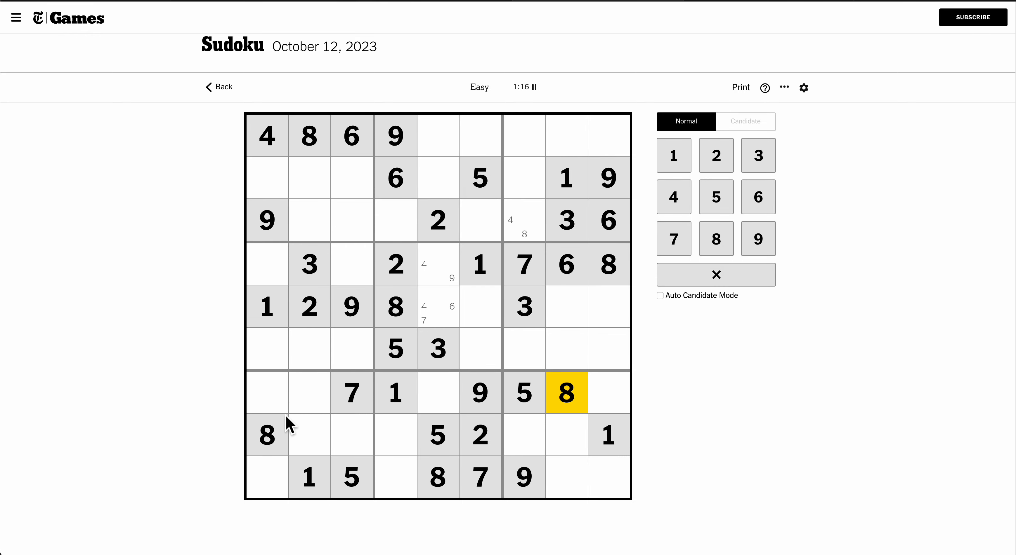
{"action": "left_click", "coordinate": [608, 265]}
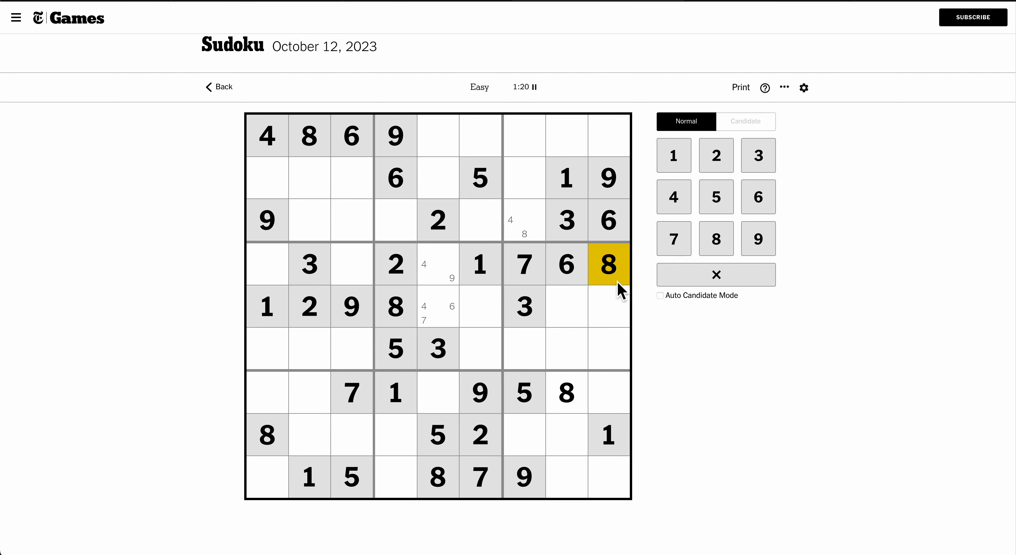
{"action": "mouse_move", "coordinate": [593, 399]}
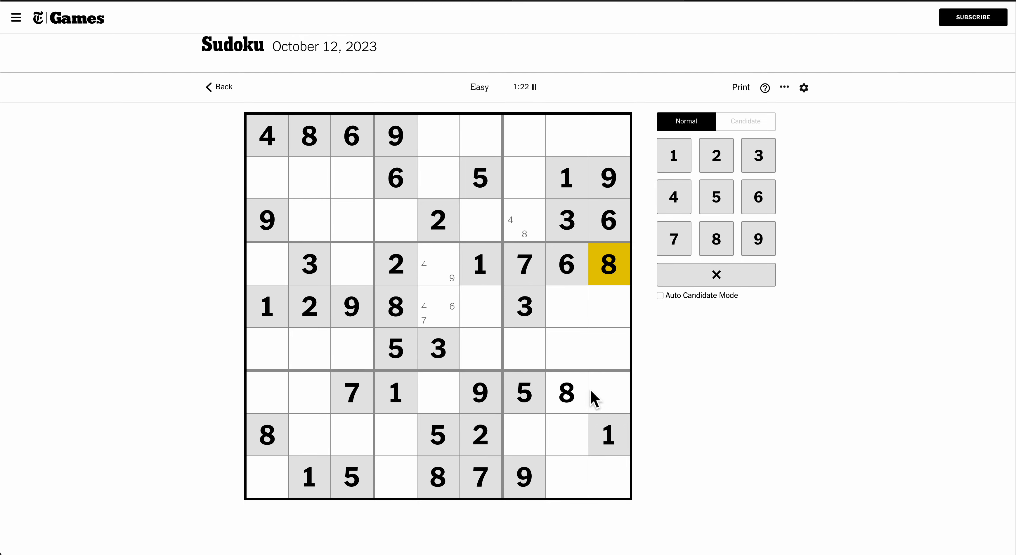
{"action": "mouse_move", "coordinate": [575, 329]}
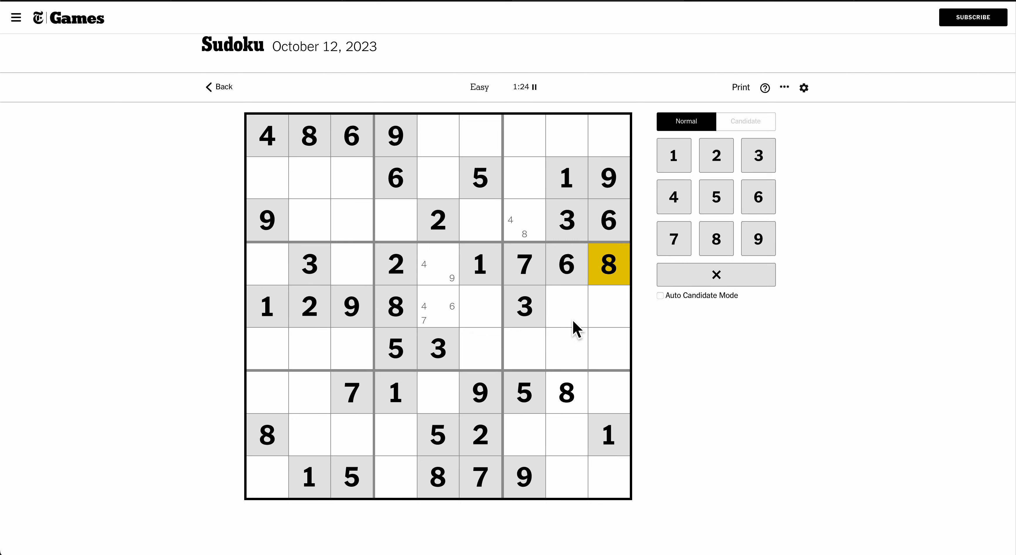
{"action": "mouse_move", "coordinate": [435, 244]}
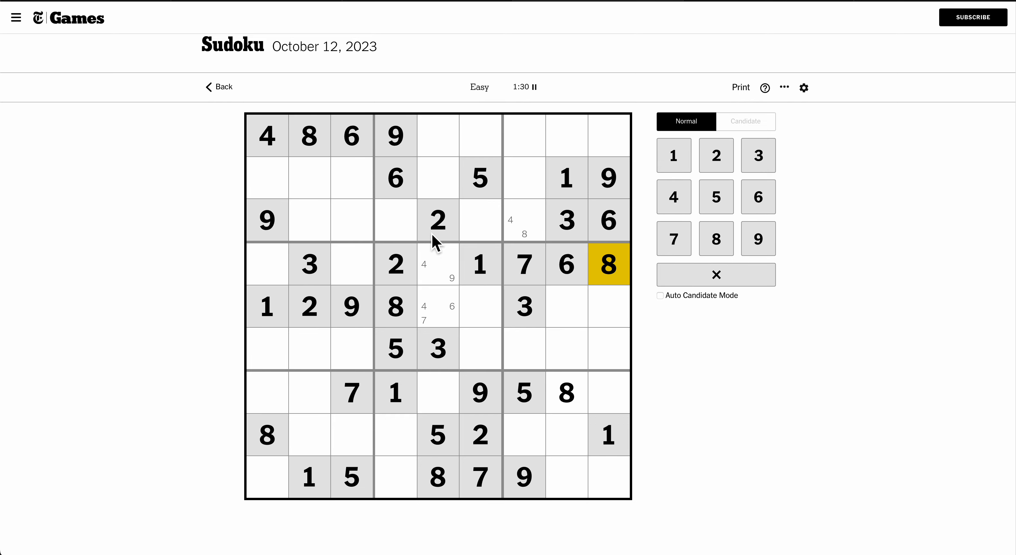
Step: Place 1s in row 3 column 3 and row 1 column 5, then 3 and 2 in row 1 columns 6–7
{"action": "left_click", "coordinate": [309, 478]}
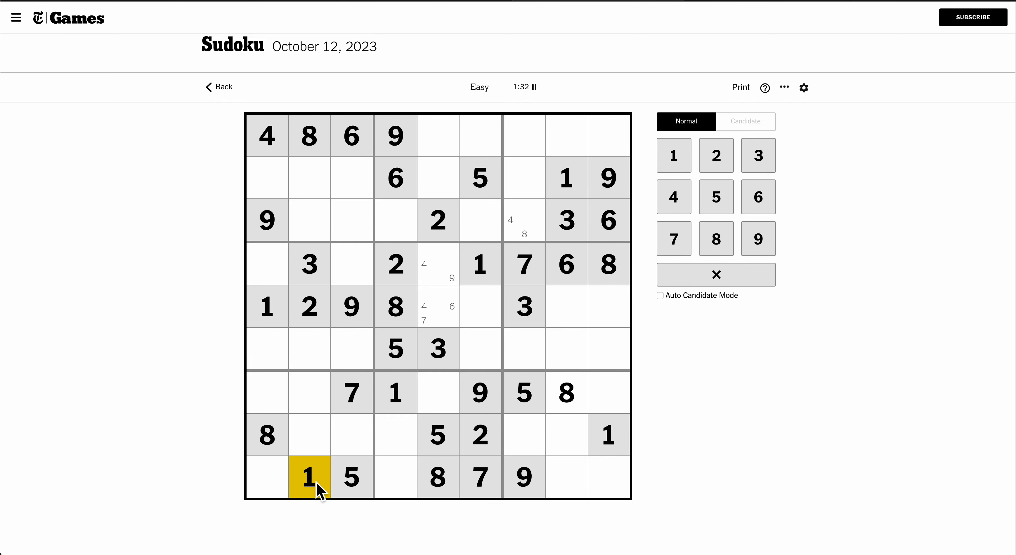
{"action": "left_click", "coordinate": [566, 178]}
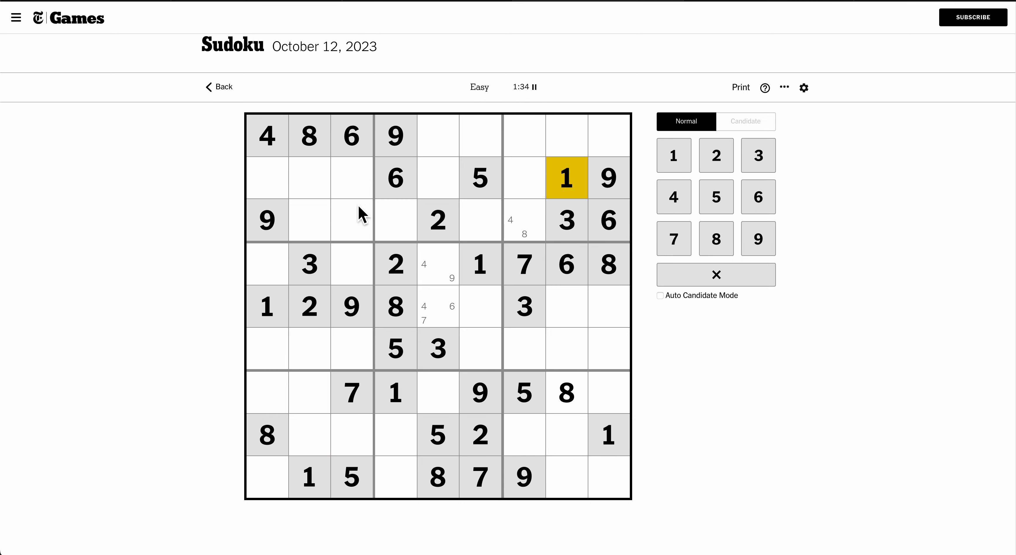
{"action": "left_click", "coordinate": [351, 221]}
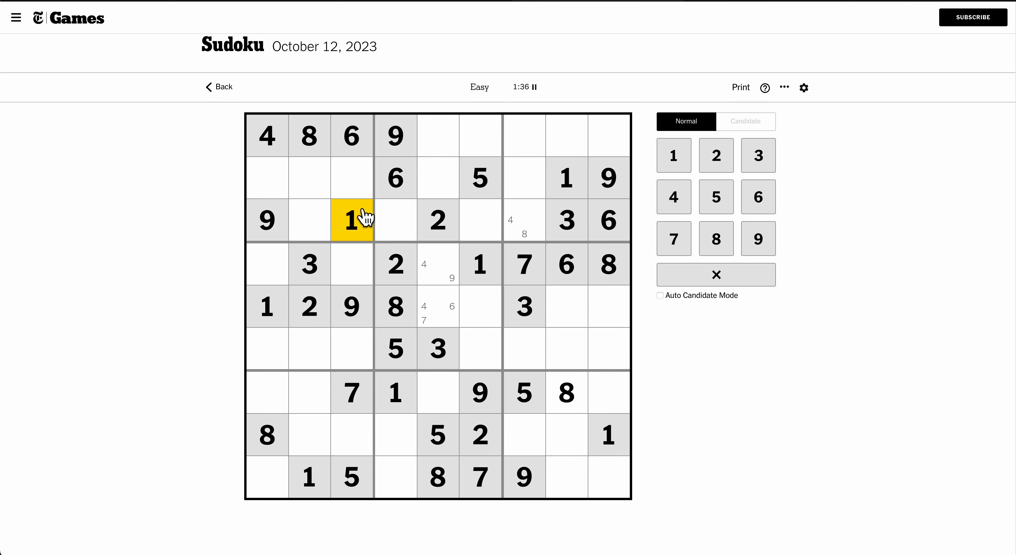
{"action": "left_click", "coordinate": [437, 136]}
{"action": "type", "text": "1"}
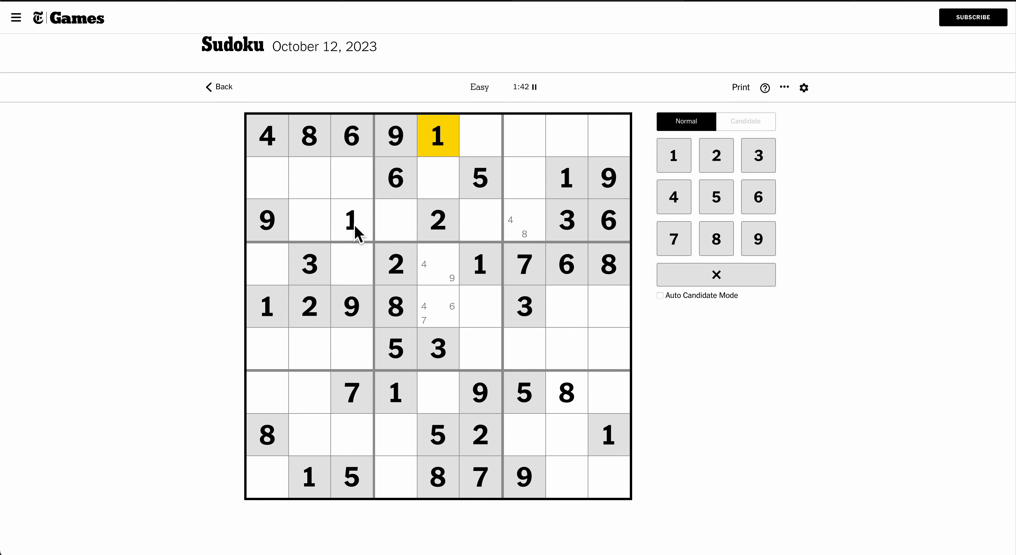
{"action": "left_click", "coordinate": [479, 265]}
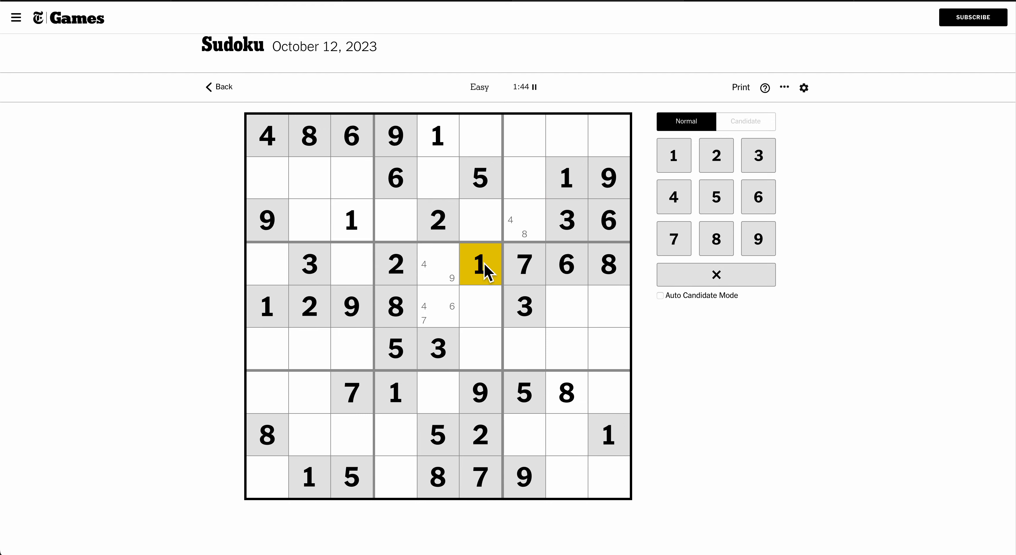
{"action": "left_click", "coordinate": [437, 136]}
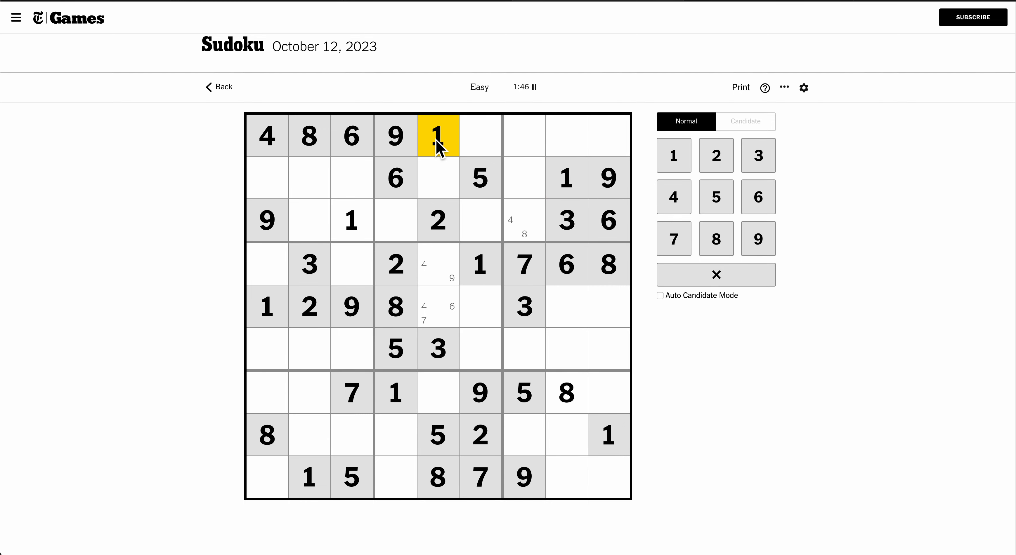
{"action": "mouse_move", "coordinate": [862, 491]}
{"action": "type", "text": "3"}
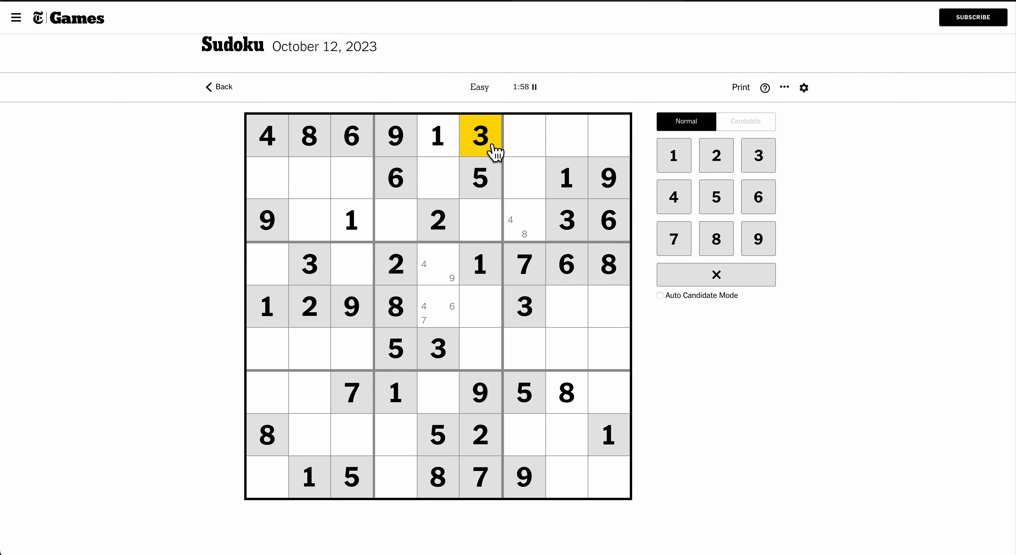
{"action": "left_click", "coordinate": [523, 135]}
{"action": "type", "text": "2"}
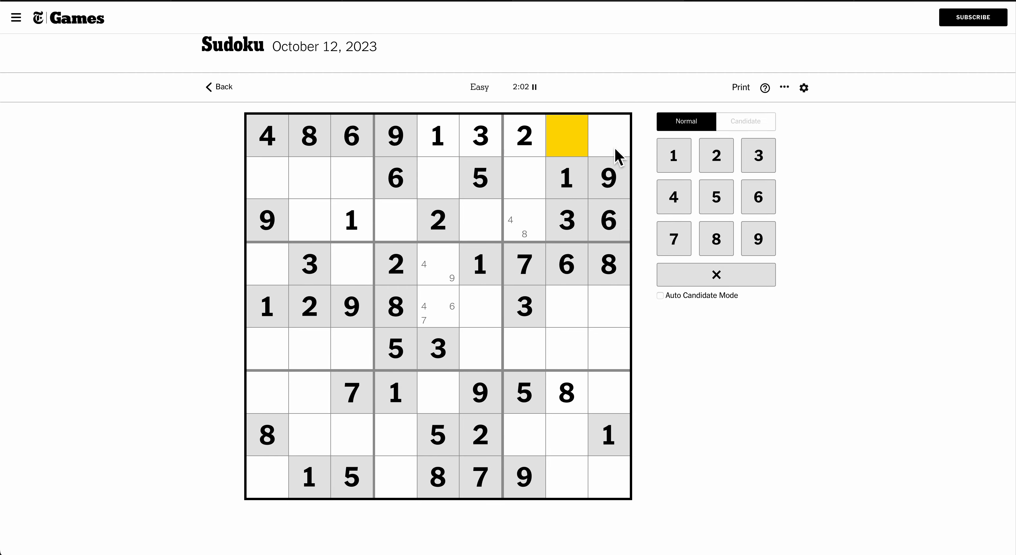
Step: Pencil 5 and 7 into both empty top-row cells of the right box, plus notes in rows 2 and 6
{"action": "left_click", "coordinate": [523, 178]}
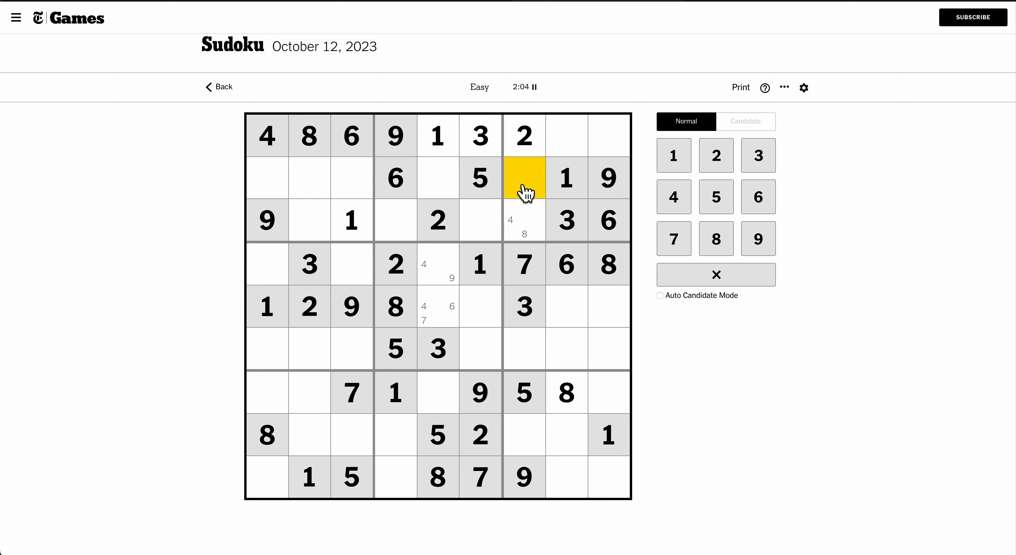
{"action": "left_click", "coordinate": [745, 122]}
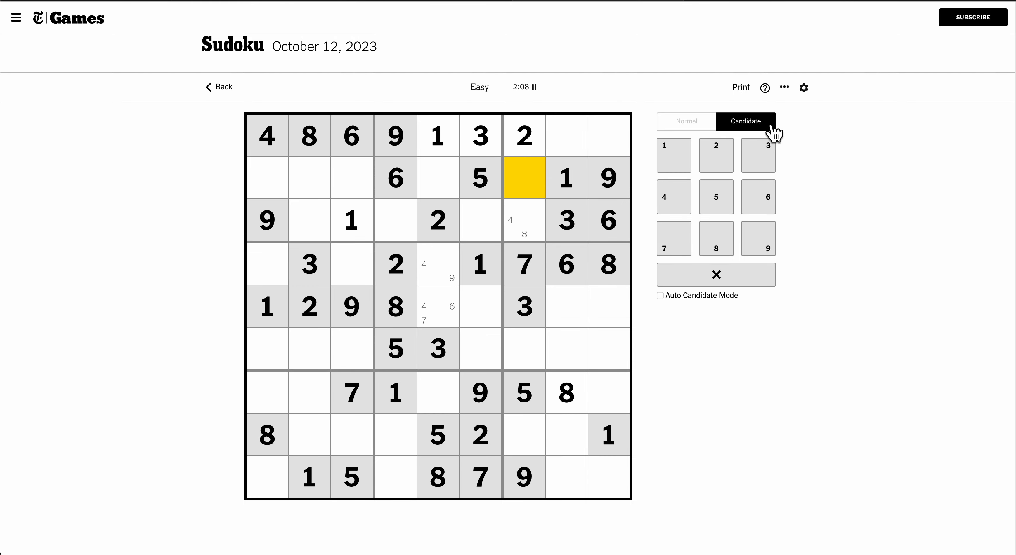
{"action": "left_click", "coordinate": [567, 135]}
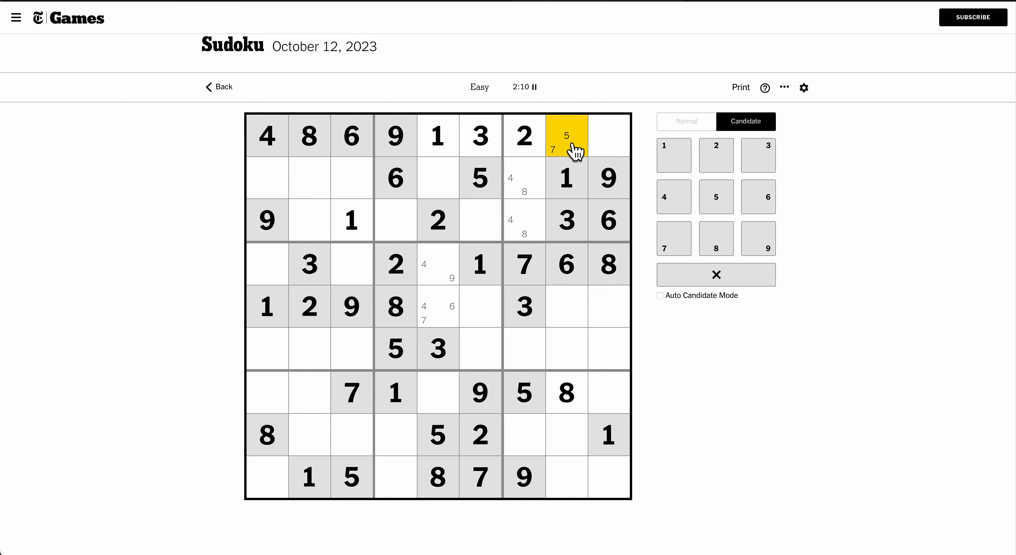
{"action": "left_click", "coordinate": [607, 136]}
{"action": "type", "text": "57"}
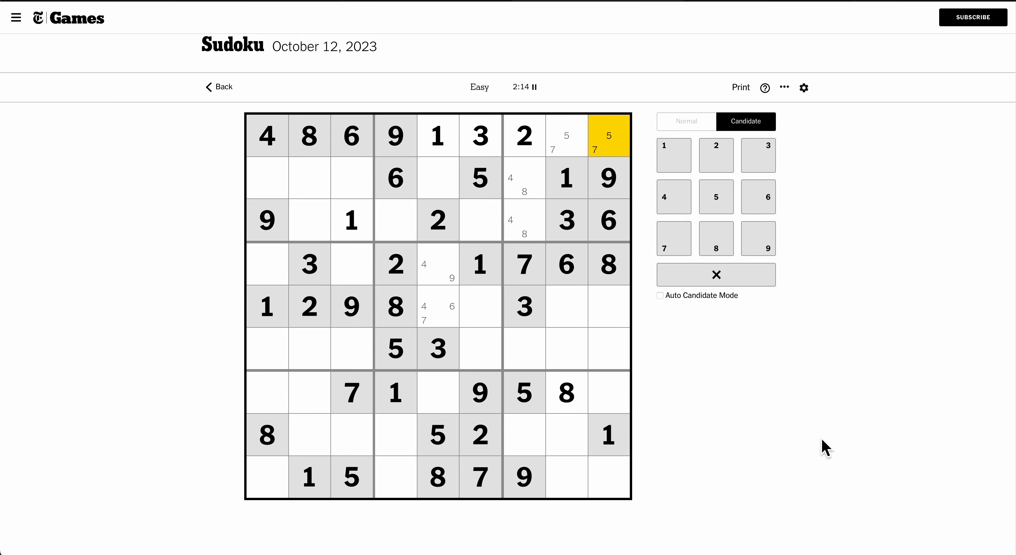
{"action": "left_click", "coordinate": [523, 349]}
{"action": "type", "text": "5"}
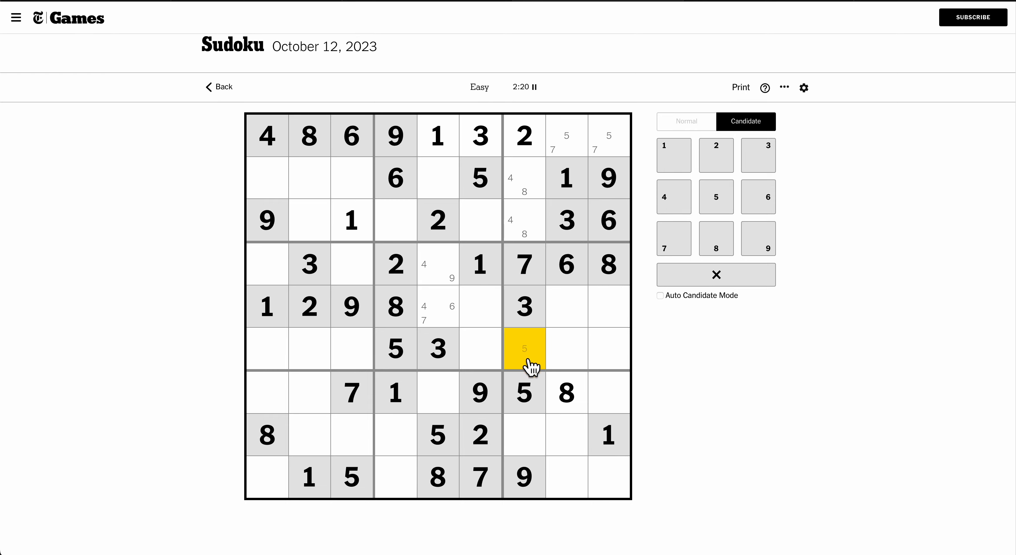
Step: In Normal mode, complete column 7 with 1 and 6
{"action": "left_click", "coordinate": [685, 121]}
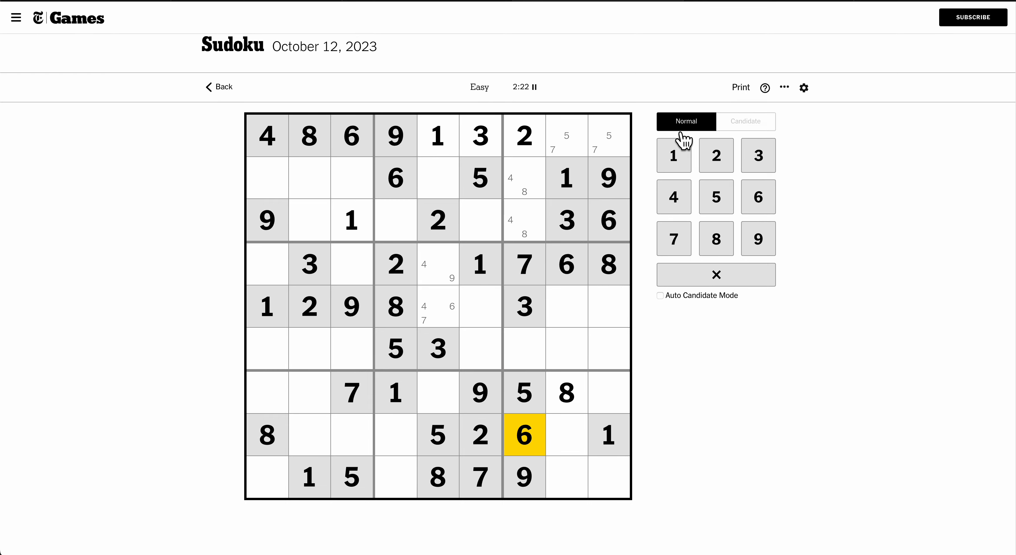
{"action": "left_click", "coordinate": [673, 156]}
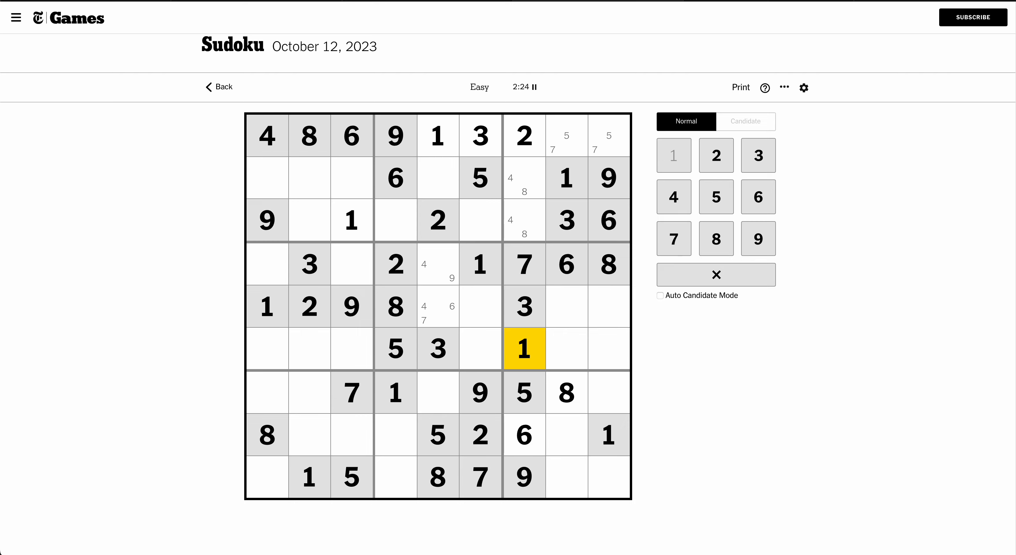
{"action": "mouse_move", "coordinate": [579, 454]}
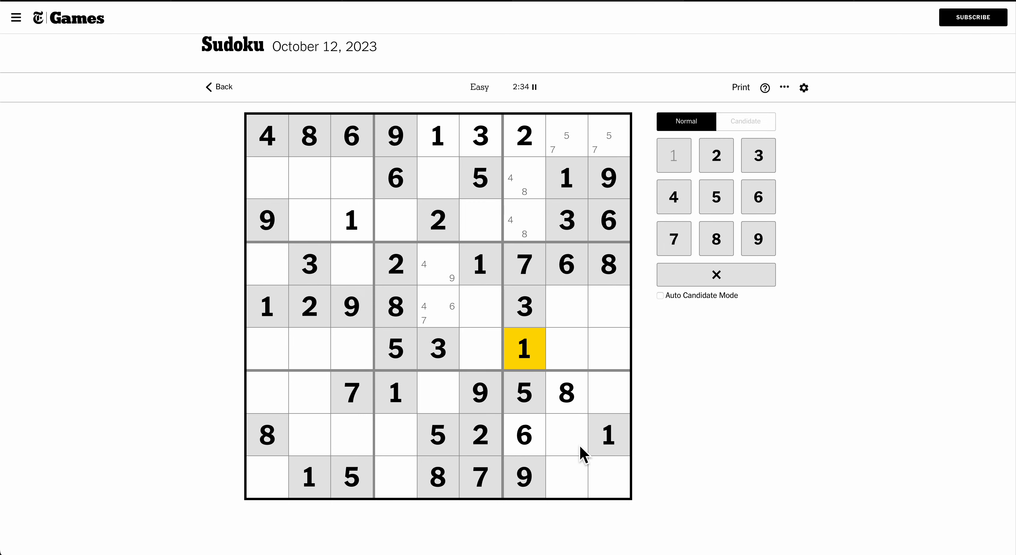
{"action": "left_click", "coordinate": [565, 436]}
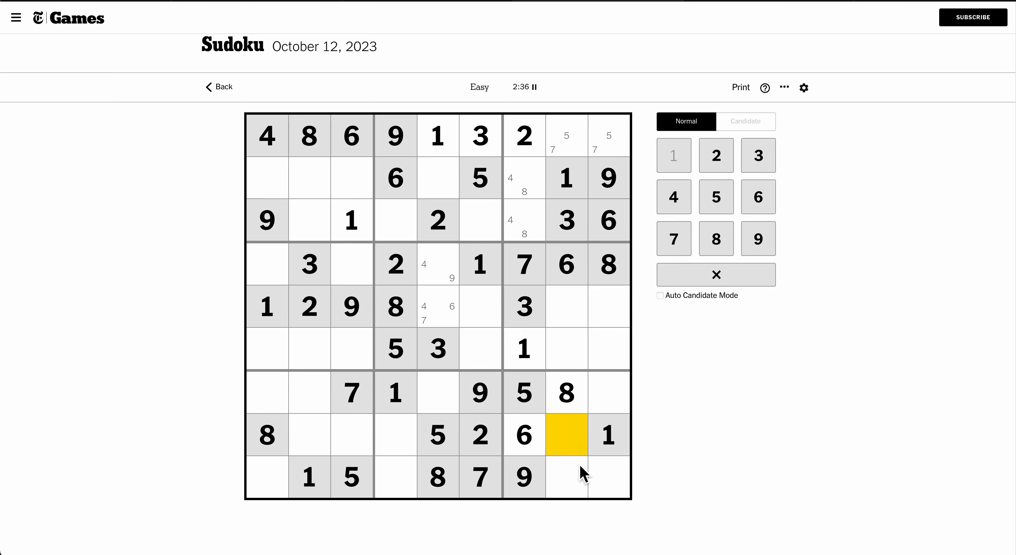
{"action": "left_click", "coordinate": [565, 479]}
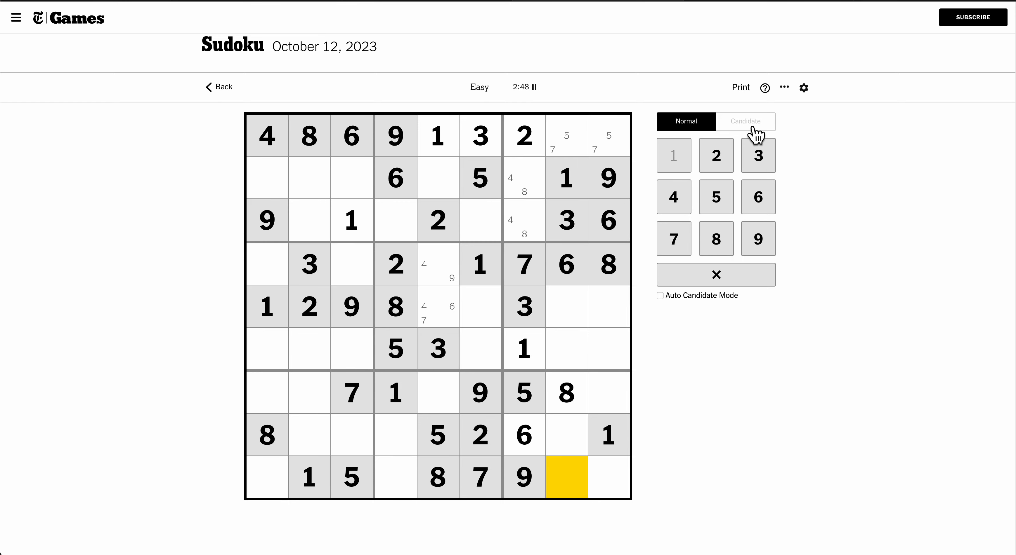
Step: Pencil 4/7 and 2/4 into the empty cells of the bottom-right box
{"action": "left_click", "coordinate": [745, 122]}
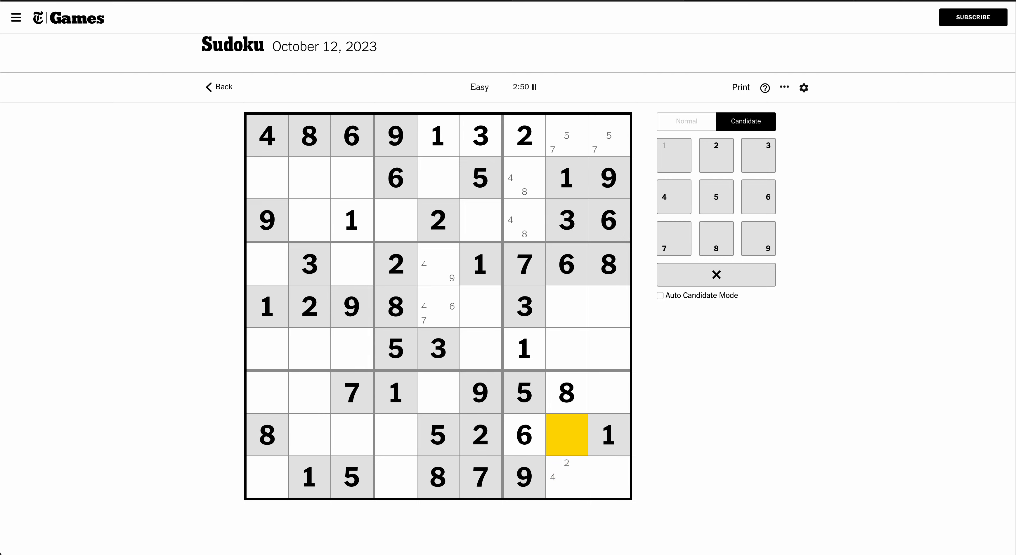
{"action": "left_click", "coordinate": [673, 239]}
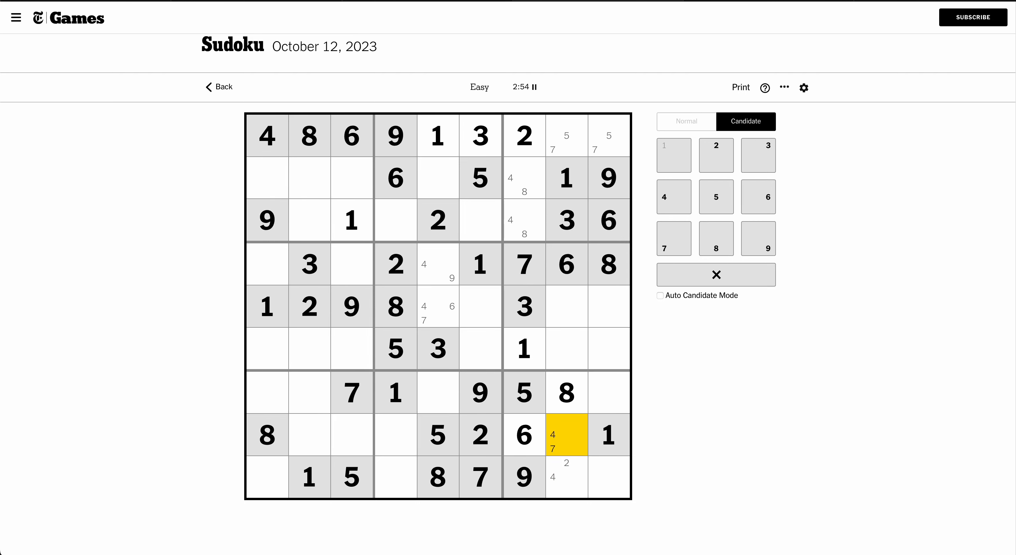
{"action": "left_click", "coordinate": [608, 392]}
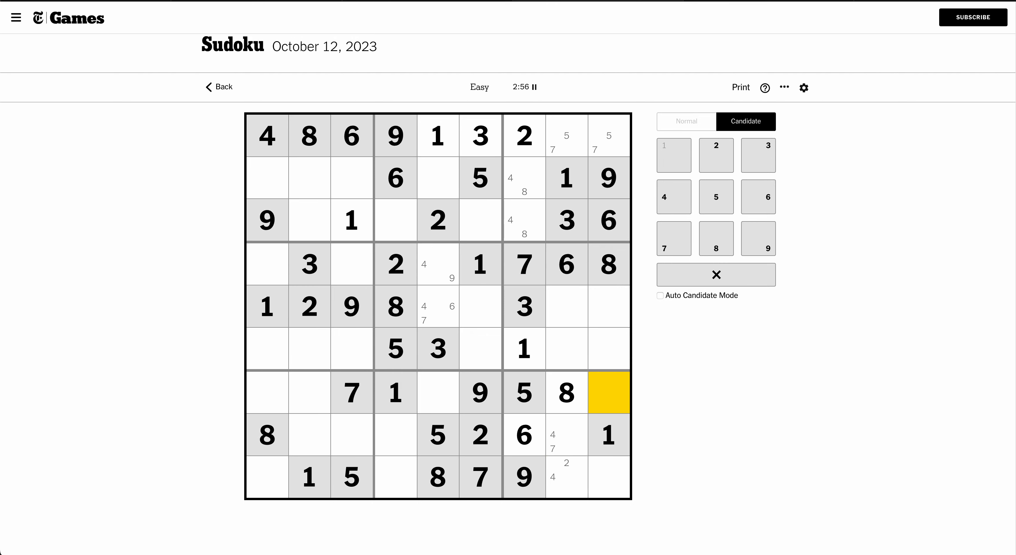
{"action": "left_click", "coordinate": [608, 477]}
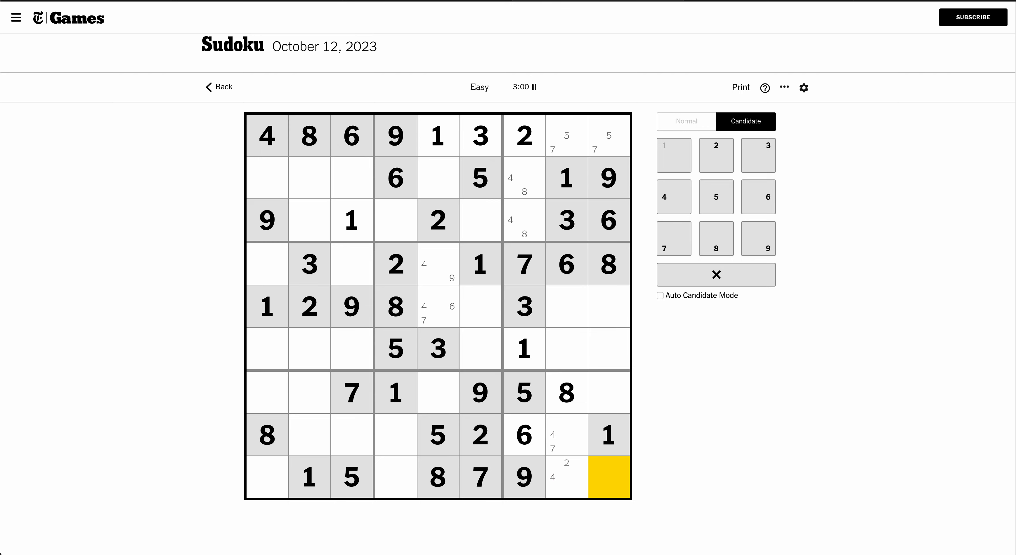
Step: Pencil 4/6 and 5 into the empty cells of row 5
{"action": "left_click", "coordinate": [437, 306]}
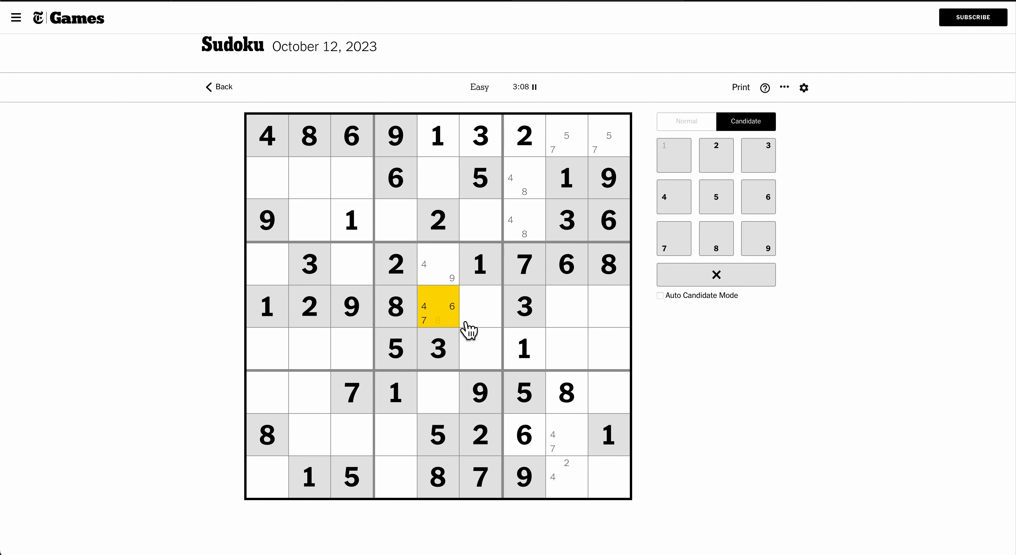
{"action": "left_click", "coordinate": [479, 306]}
{"action": "type", "text": "4 6"}
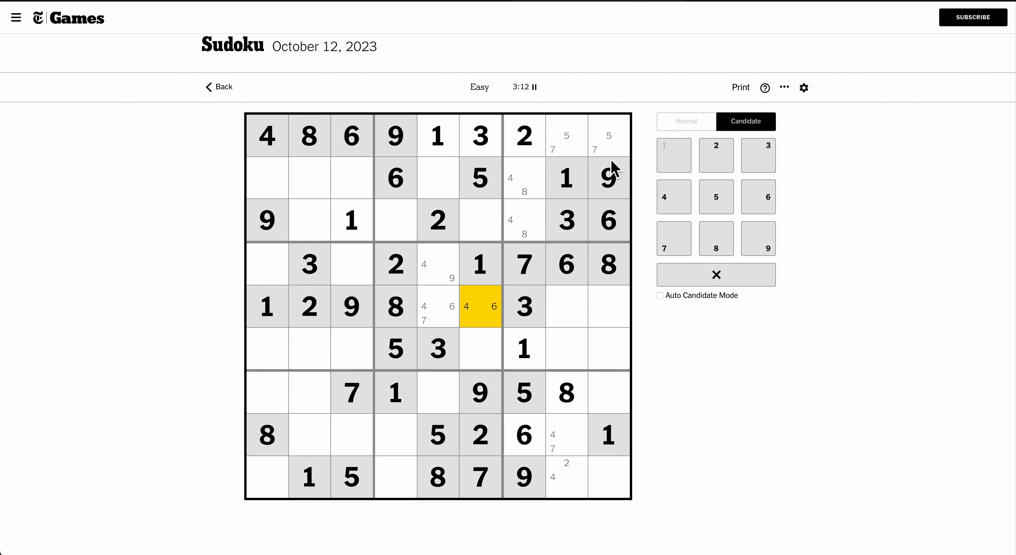
{"action": "left_click", "coordinate": [564, 307]}
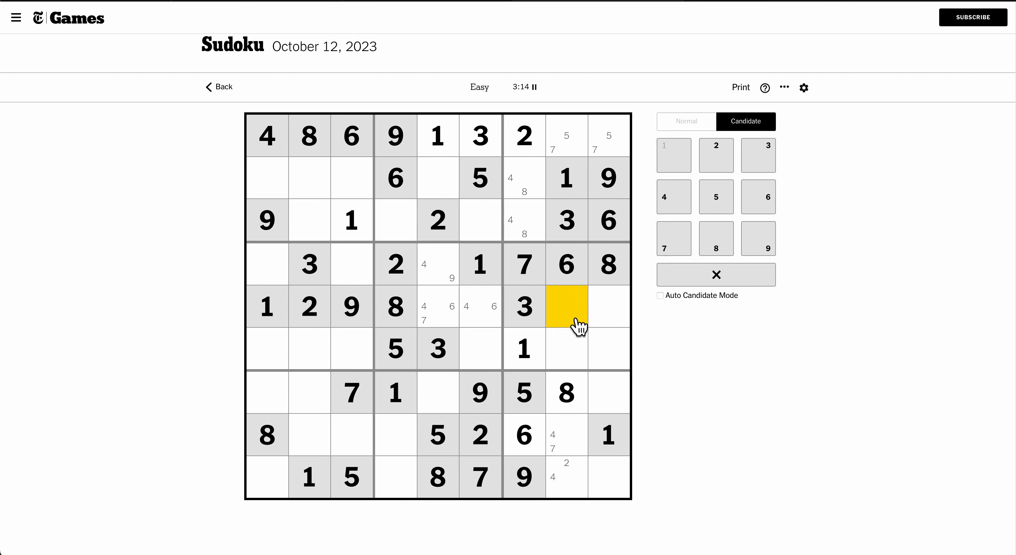
{"action": "mouse_move", "coordinate": [614, 319]}
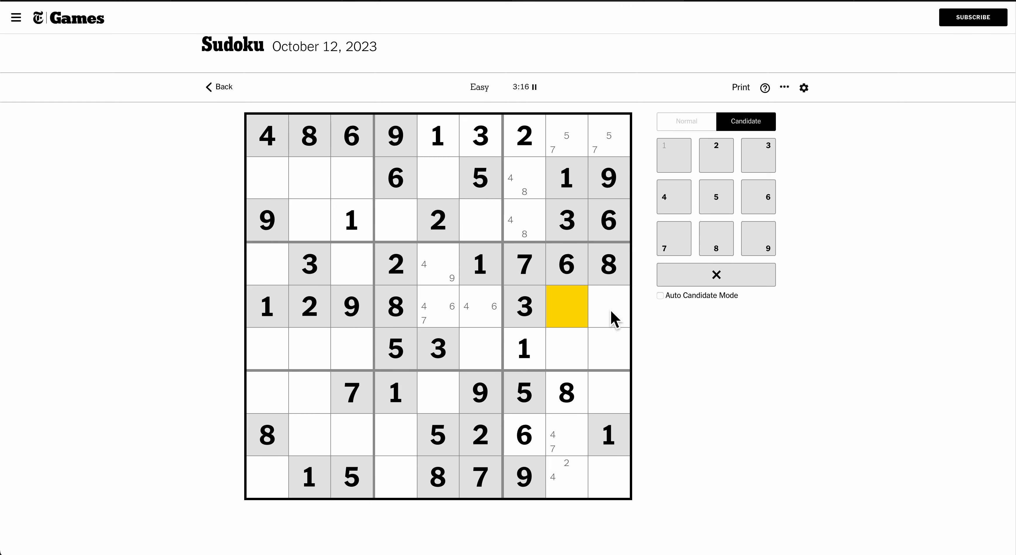
{"action": "left_click", "coordinate": [607, 307]}
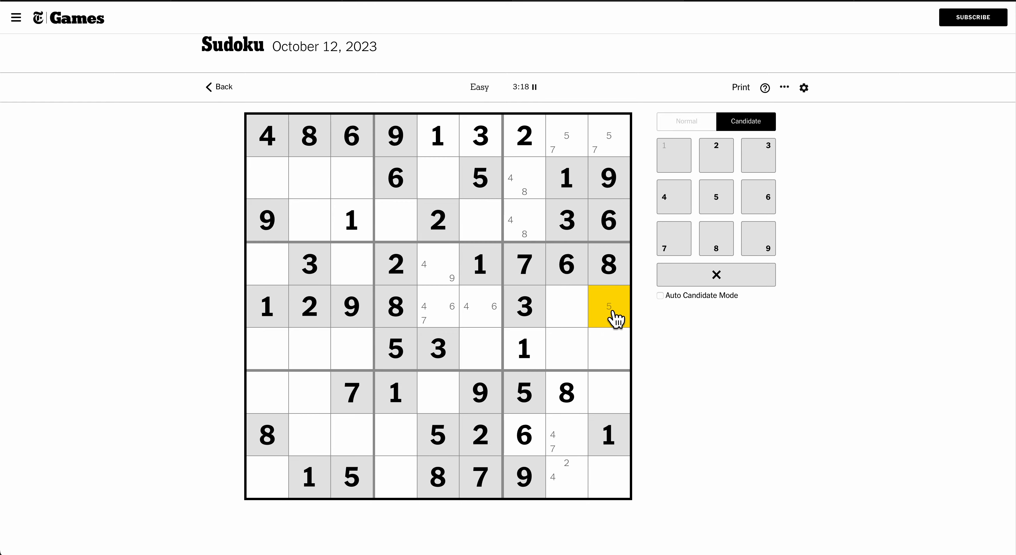
{"action": "mouse_move", "coordinate": [438, 220]}
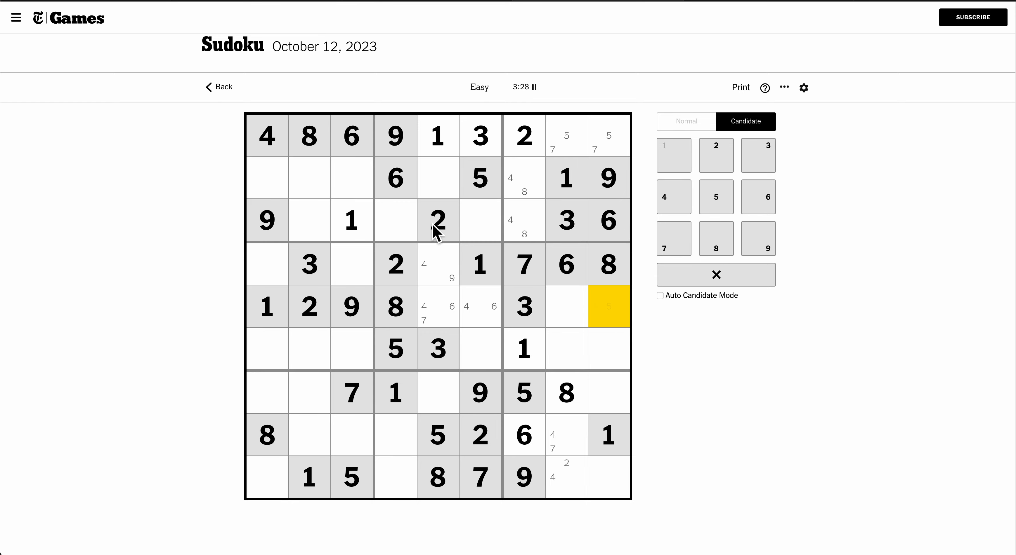
Step: Fill 7, 8, 4, 8, 4, 5, 7 into rows 2–3, then pencil 2/3 in row 2's blanks
{"action": "left_click", "coordinate": [395, 220]}
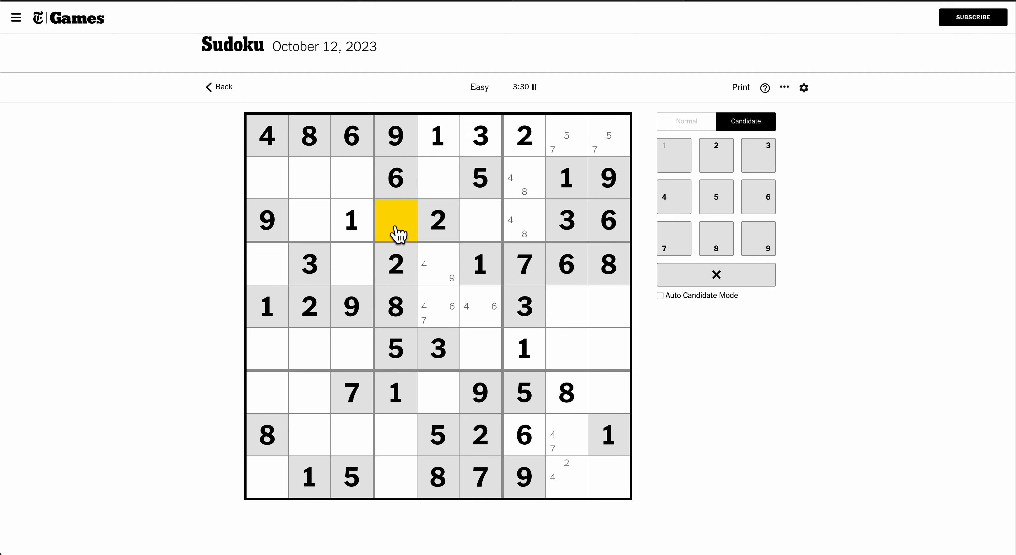
{"action": "left_click", "coordinate": [686, 121]}
{"action": "type", "text": "7"}
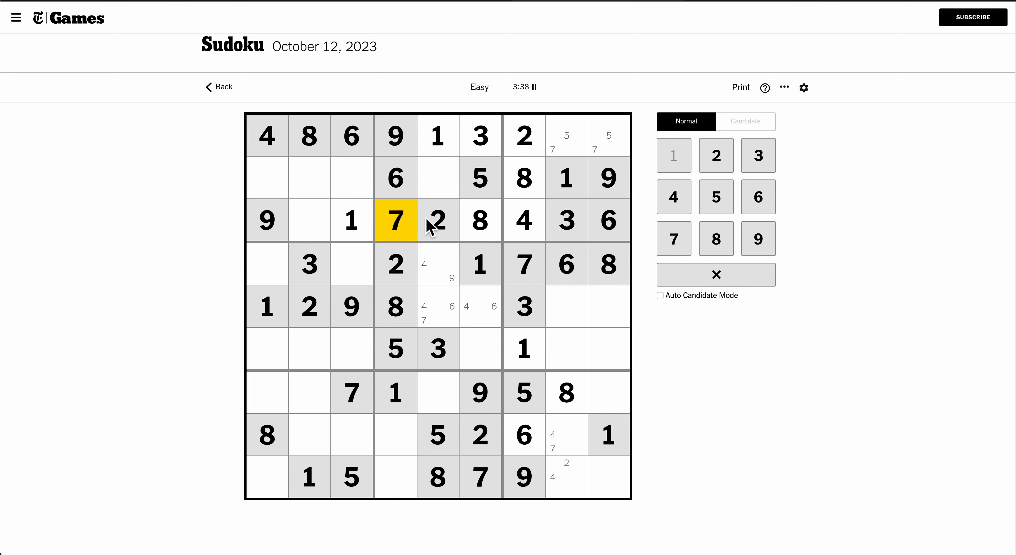
{"action": "left_click", "coordinate": [438, 178]}
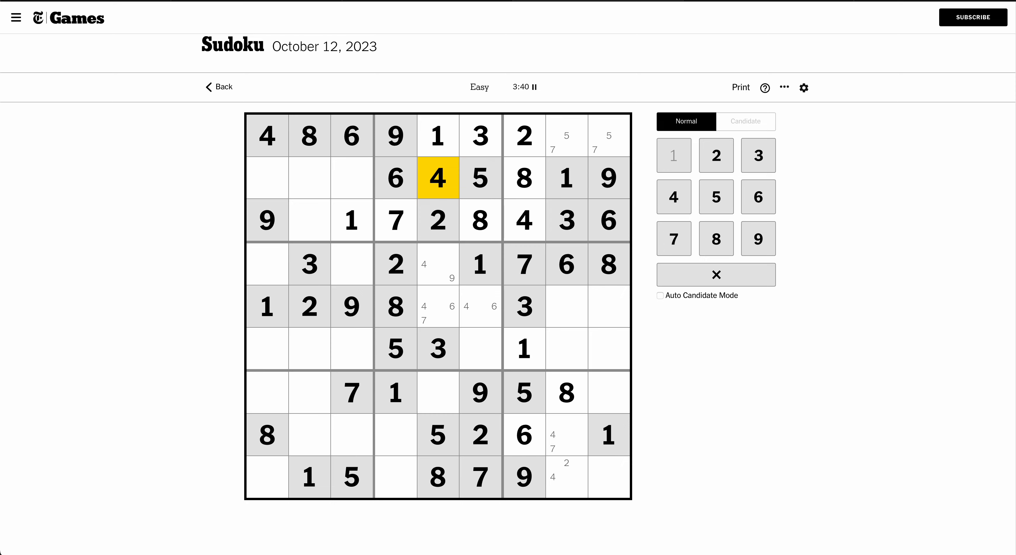
{"action": "left_click", "coordinate": [309, 220]}
{"action": "type", "text": "5"}
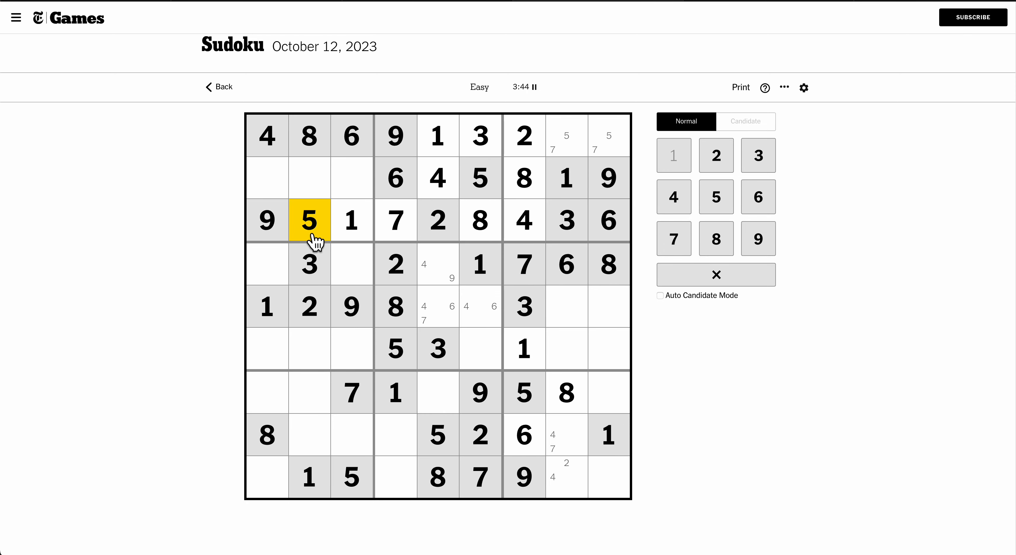
{"action": "left_click", "coordinate": [309, 178]}
{"action": "type", "text": "7"}
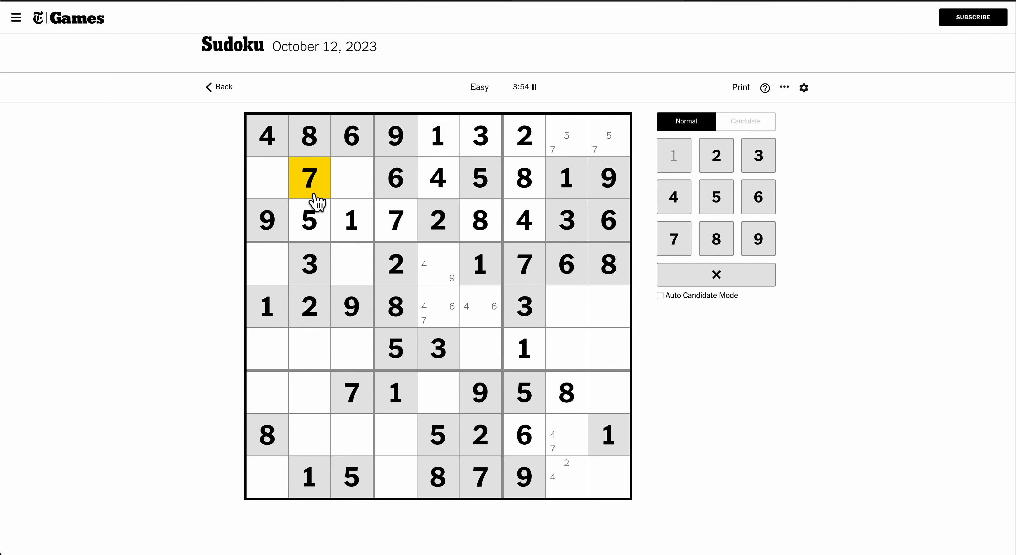
{"action": "left_click", "coordinate": [744, 122]}
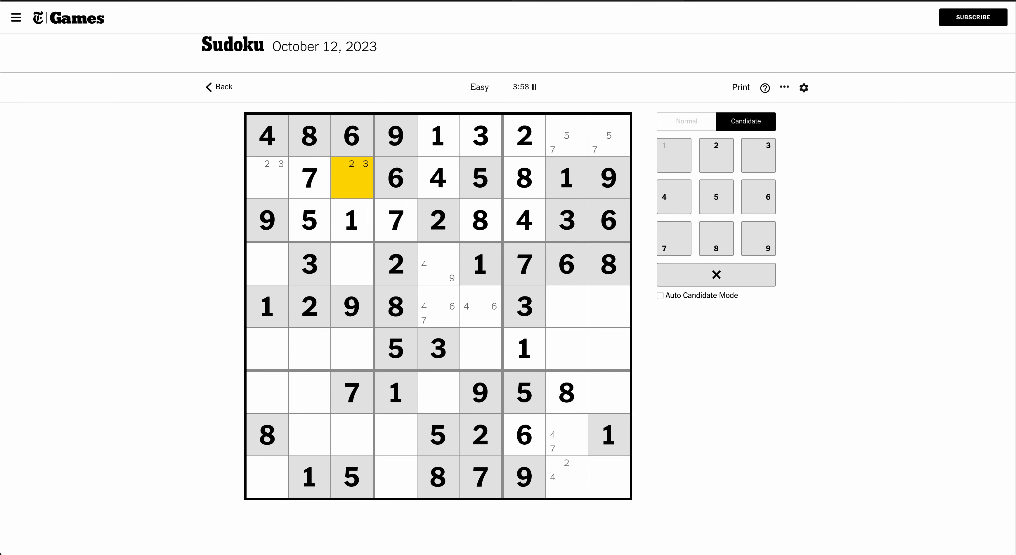
Step: Enter 9 in row 4 column 5 and resolve row 5's middle cell to 7
{"action": "left_click", "coordinate": [438, 264]}
{"action": "type", "text": "9"}
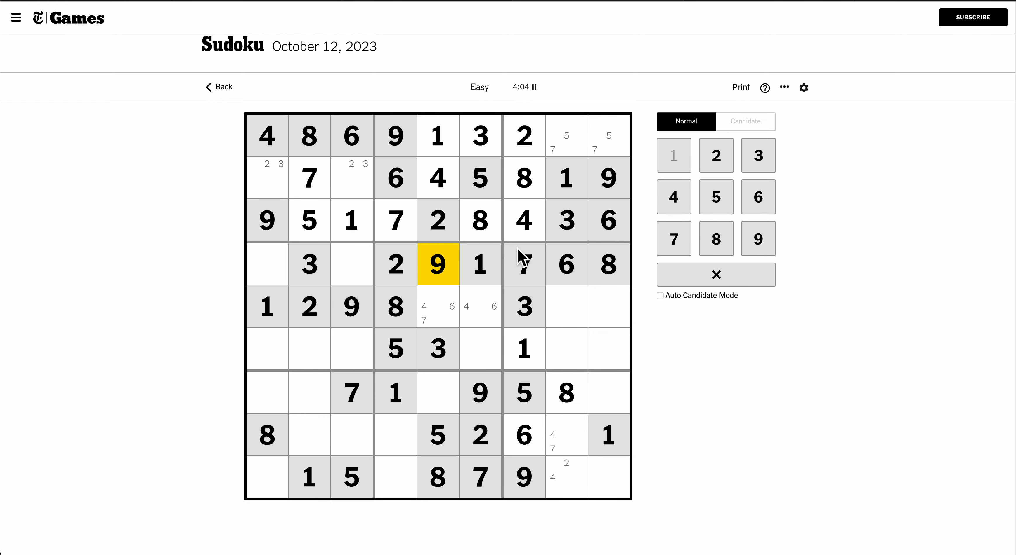
{"action": "mouse_move", "coordinate": [450, 329]}
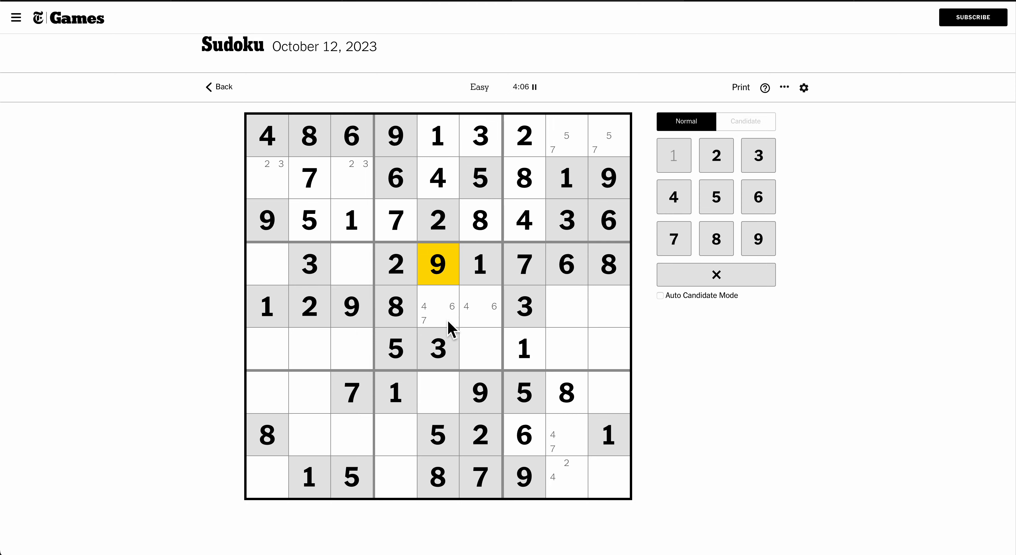
{"action": "left_click", "coordinate": [438, 306]}
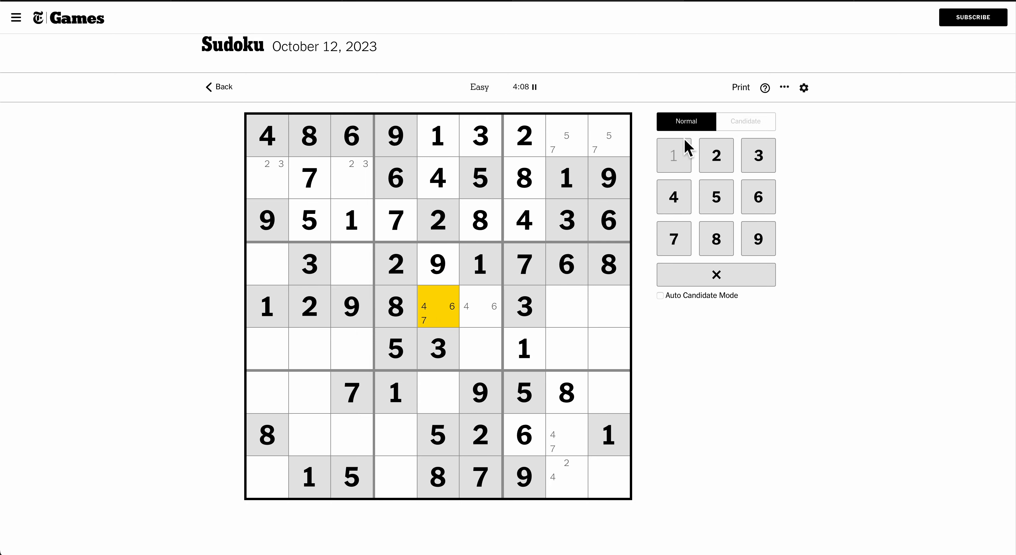
{"action": "left_click", "coordinate": [744, 122]}
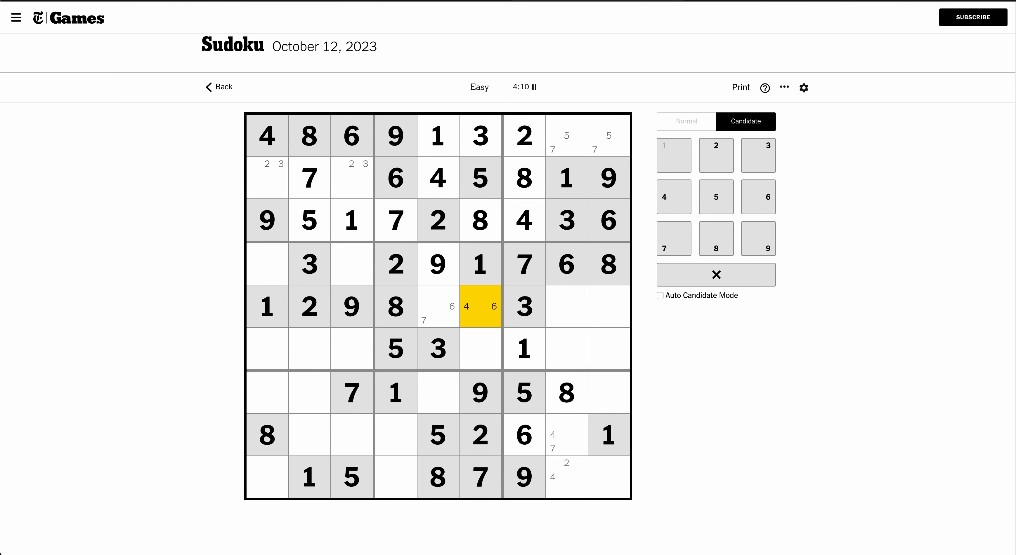
{"action": "left_click", "coordinate": [495, 323]}
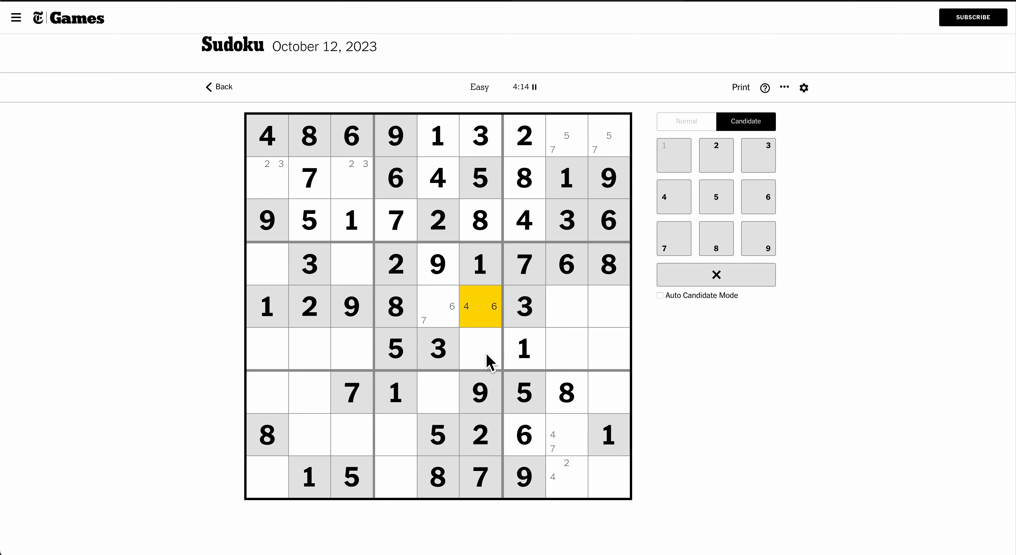
{"action": "left_click", "coordinate": [480, 349]}
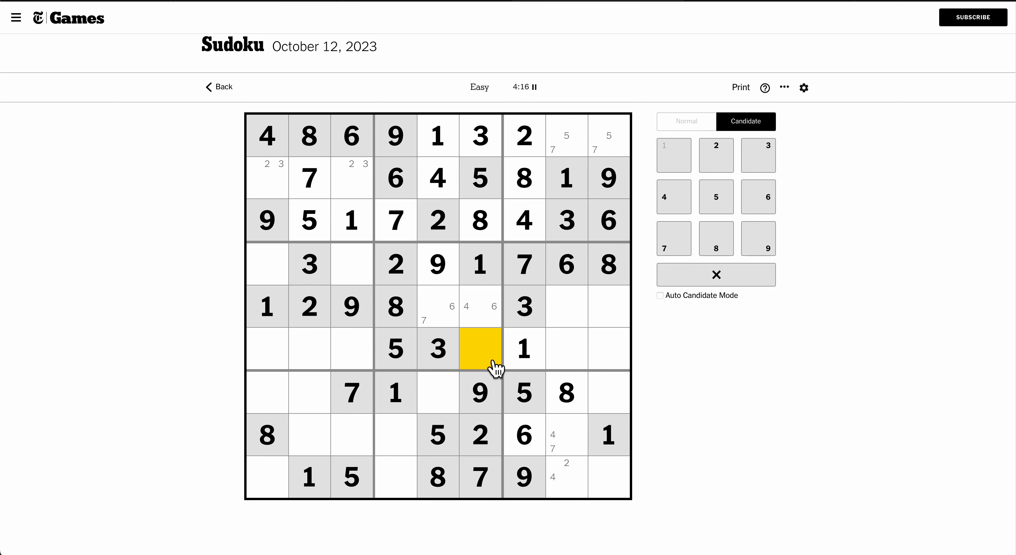
{"action": "left_click", "coordinate": [438, 306]}
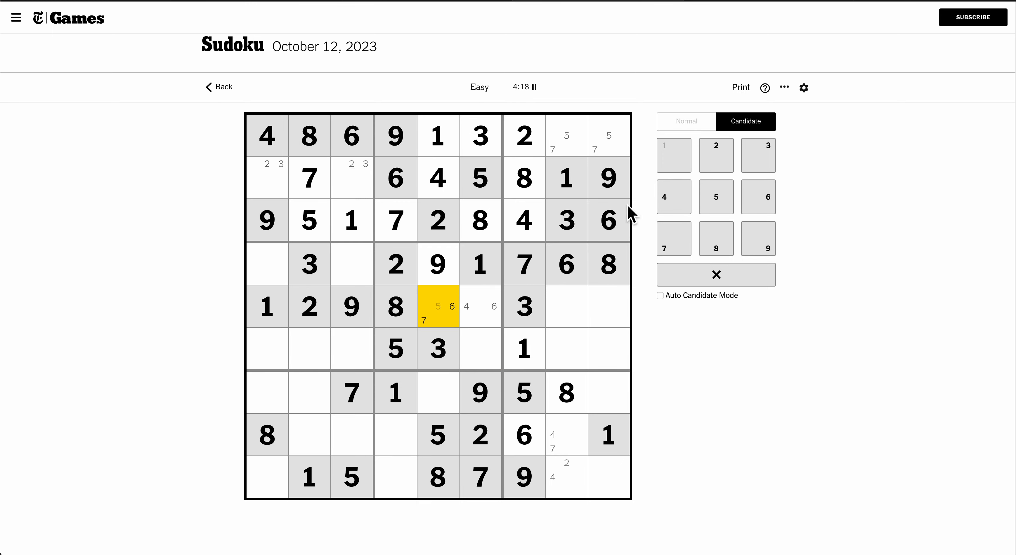
Step: Note 4 6 in the sixth-row cell beside the 1 and enter 6 in row 7 column 5
{"action": "left_click", "coordinate": [686, 122]}
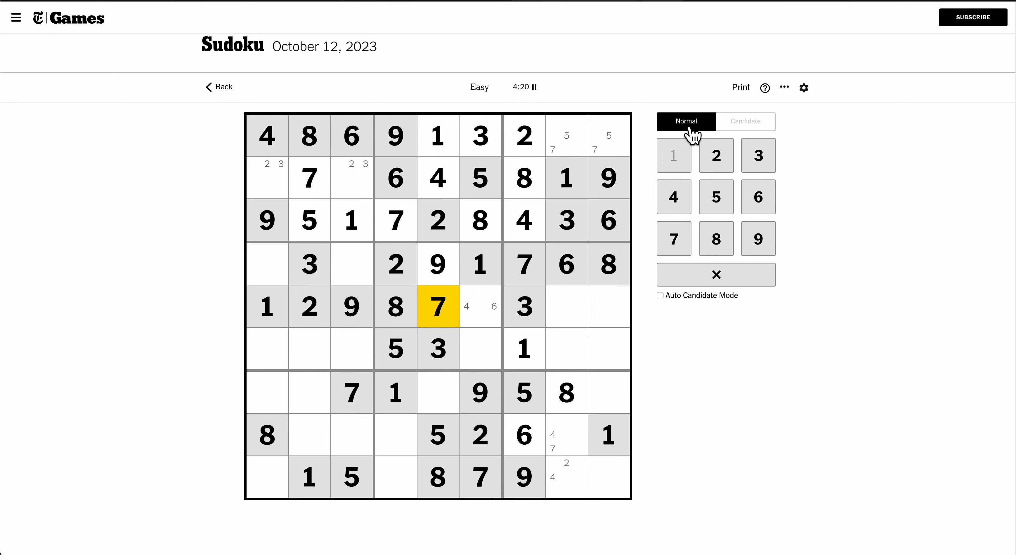
{"action": "left_click", "coordinate": [480, 349]}
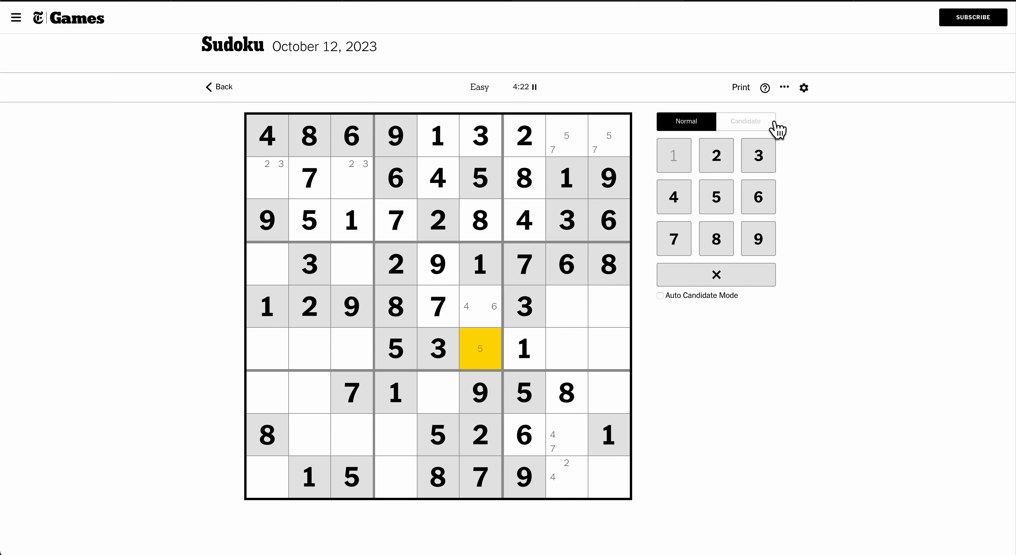
{"action": "left_click", "coordinate": [745, 121]}
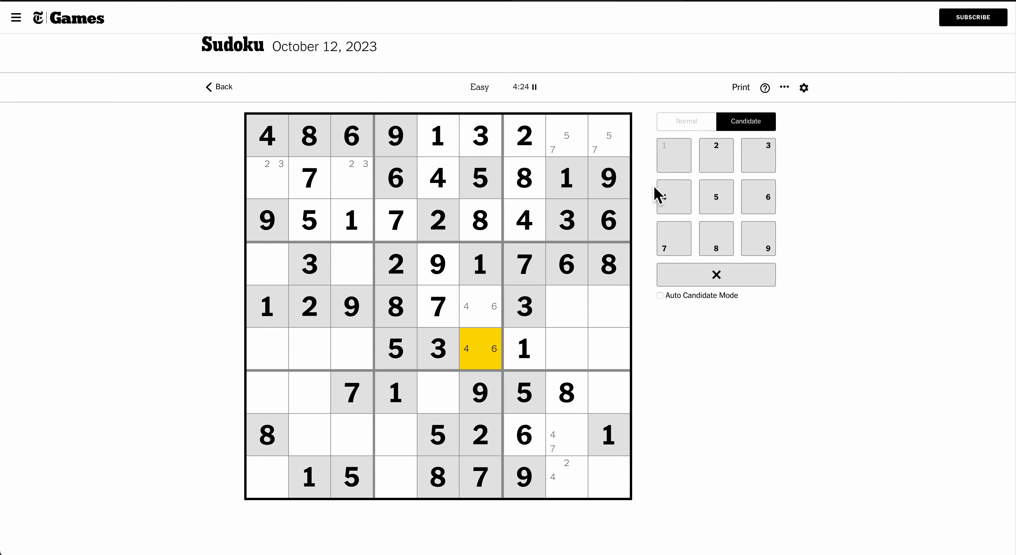
{"action": "left_click", "coordinate": [437, 392]}
{"action": "type", "text": "6"}
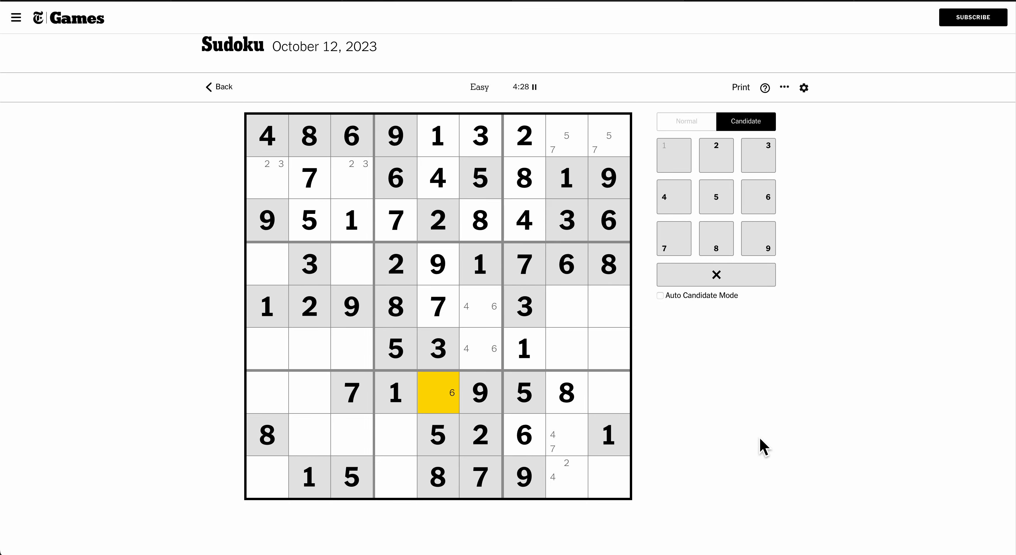
{"action": "left_click", "coordinate": [685, 121]}
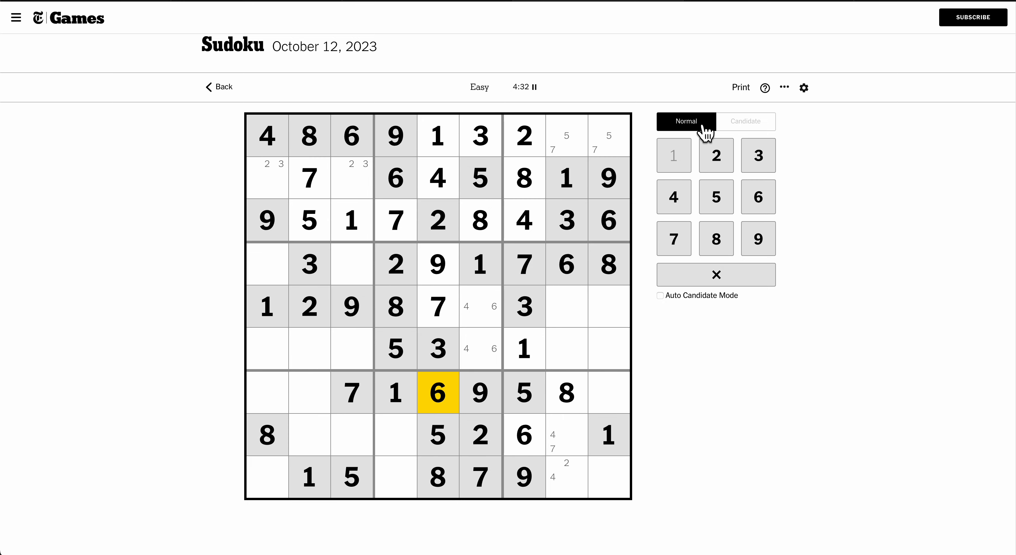
{"action": "mouse_move", "coordinate": [748, 400]}
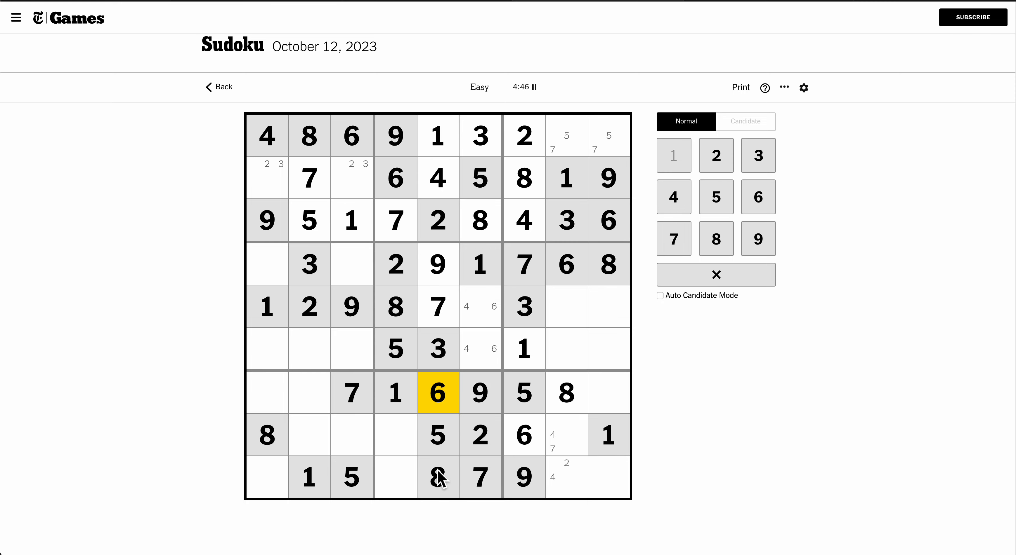
Step: Pencil candidates into the empty cells of row 8
{"action": "left_click", "coordinate": [745, 121]}
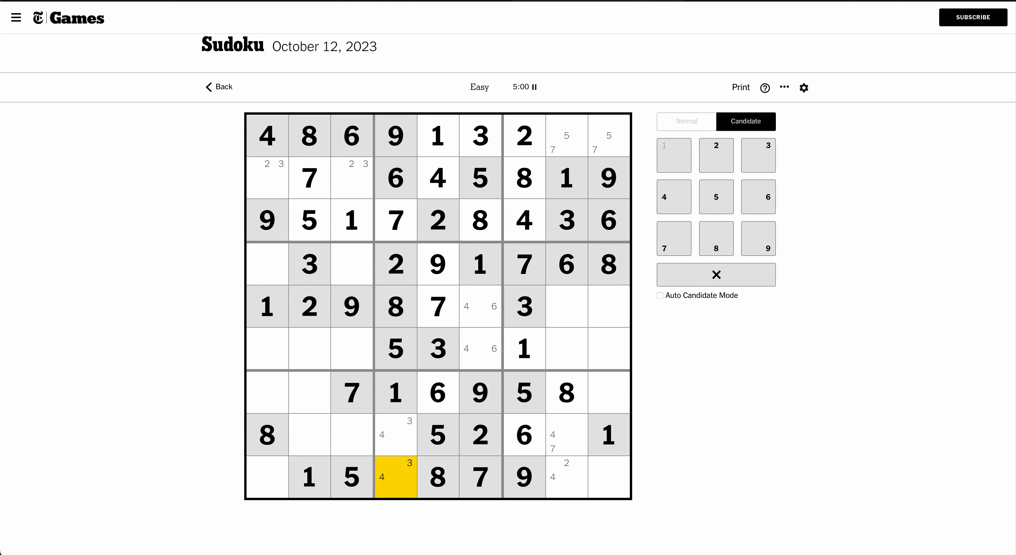
{"action": "left_click", "coordinate": [309, 435]}
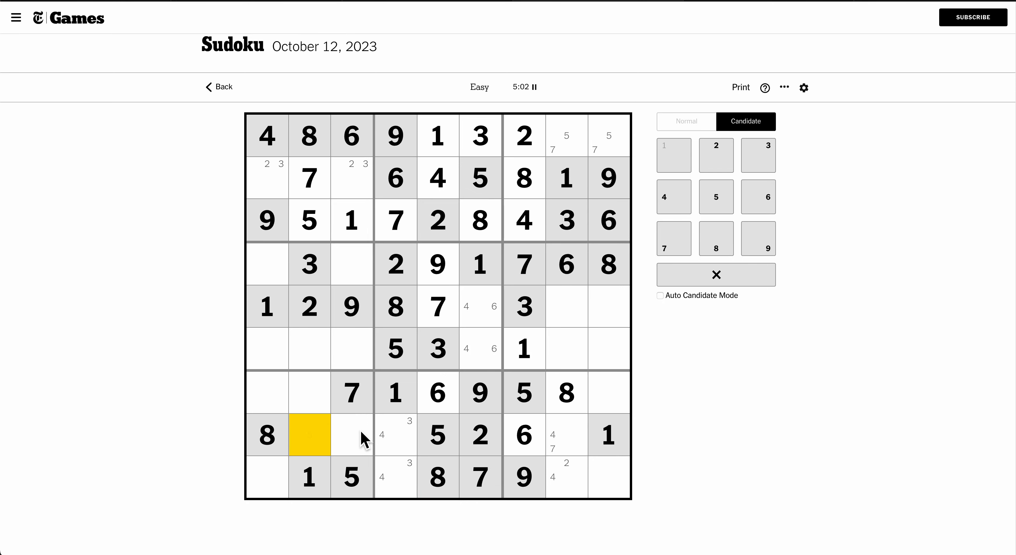
{"action": "left_click", "coordinate": [352, 435]}
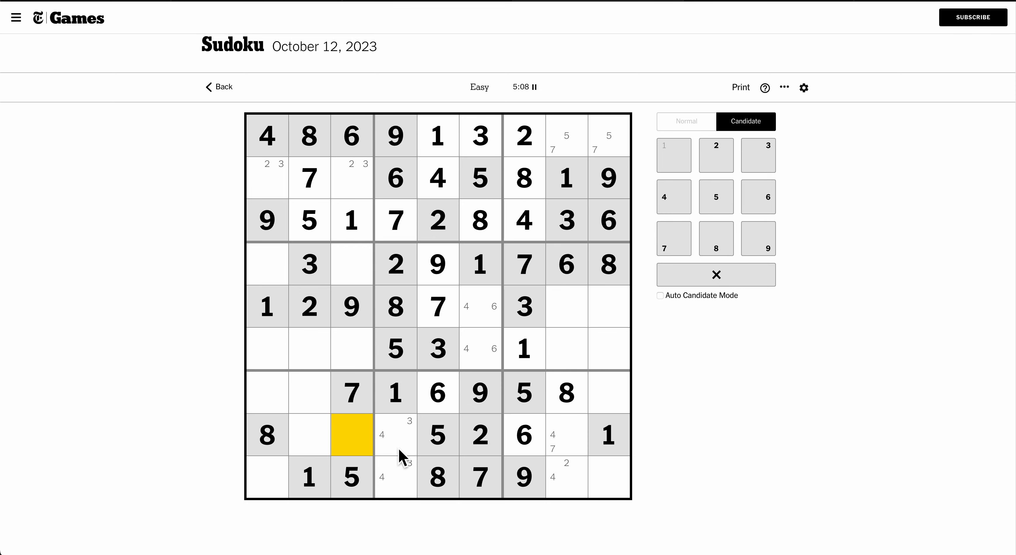
{"action": "left_click", "coordinate": [566, 435]}
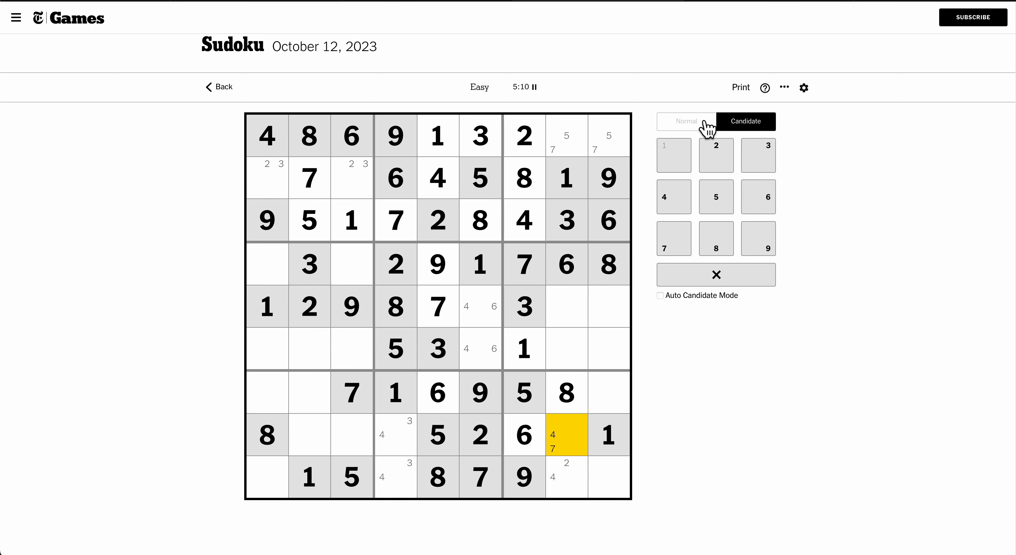
{"action": "left_click", "coordinate": [685, 121]}
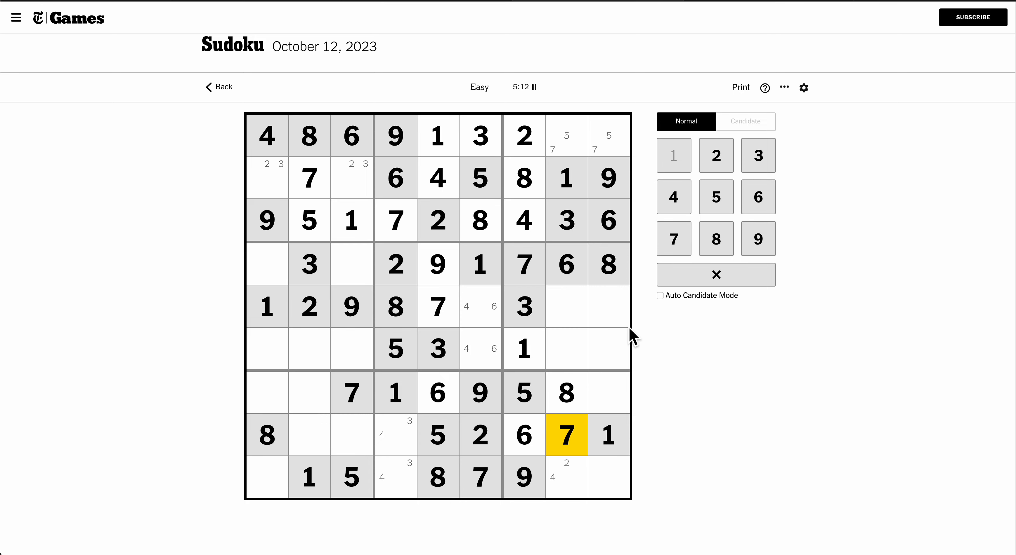
Step: Finish the top row with 5 7, complete row 8 with 9 3 4 7, and add 4 and 3 below
{"action": "left_click", "coordinate": [566, 135]}
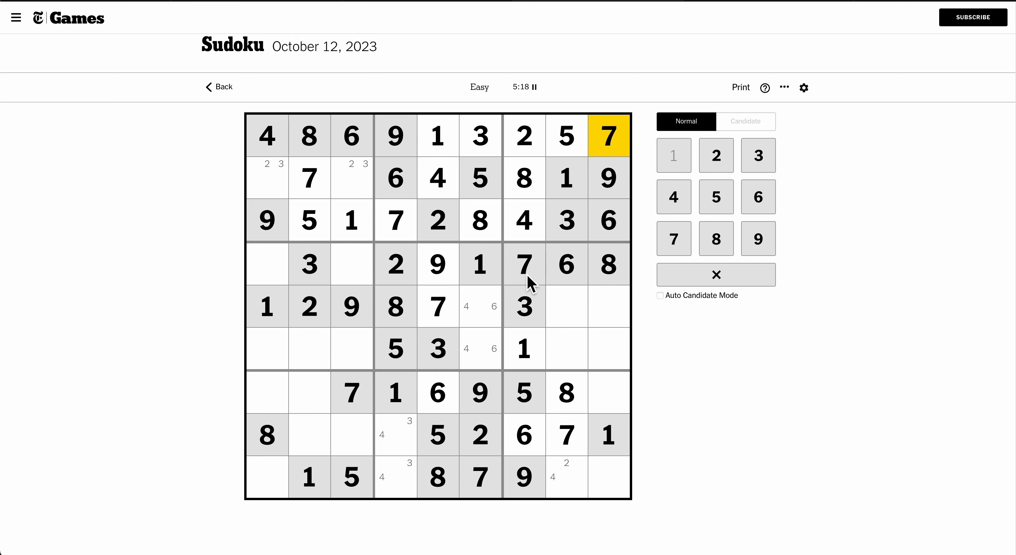
{"action": "left_click", "coordinate": [351, 435]}
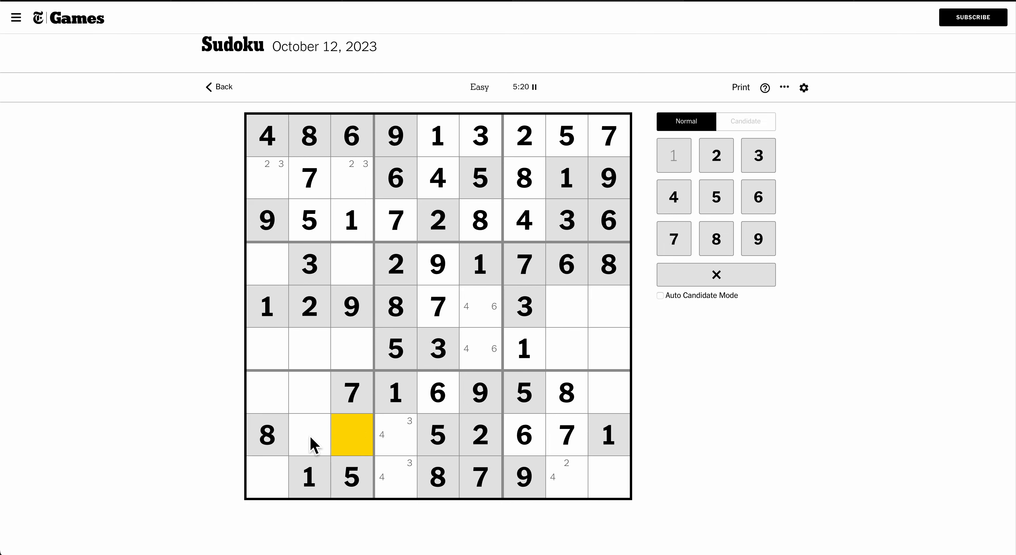
{"action": "mouse_move", "coordinate": [352, 434]}
{"action": "type", "text": "9"}
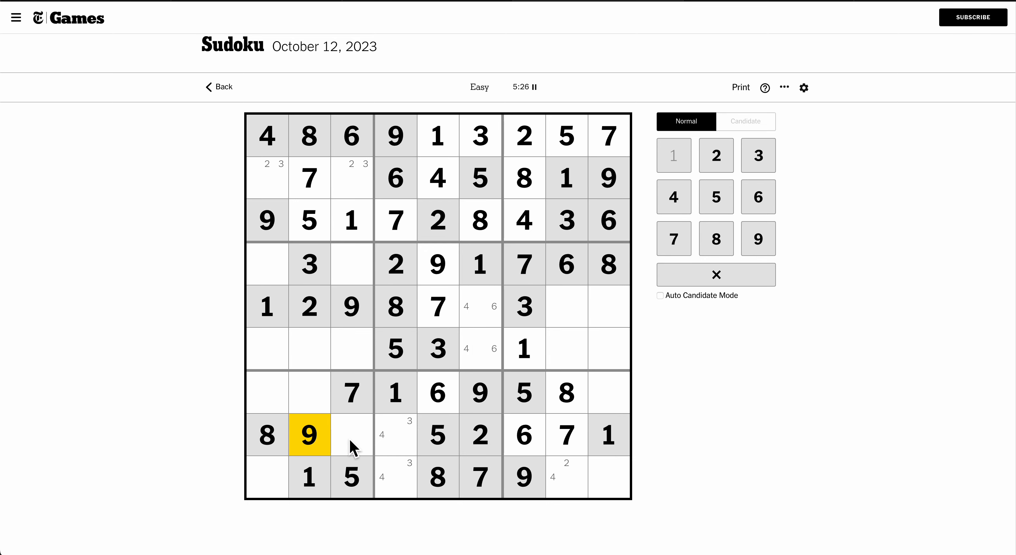
{"action": "left_click", "coordinate": [745, 122]}
{"action": "type", "text": "34"}
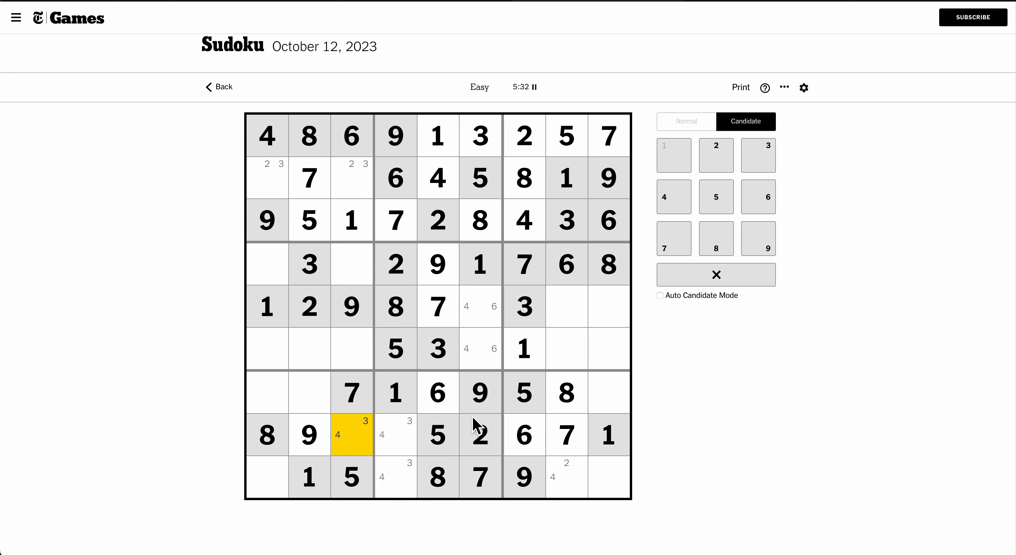
{"action": "mouse_move", "coordinate": [298, 460]}
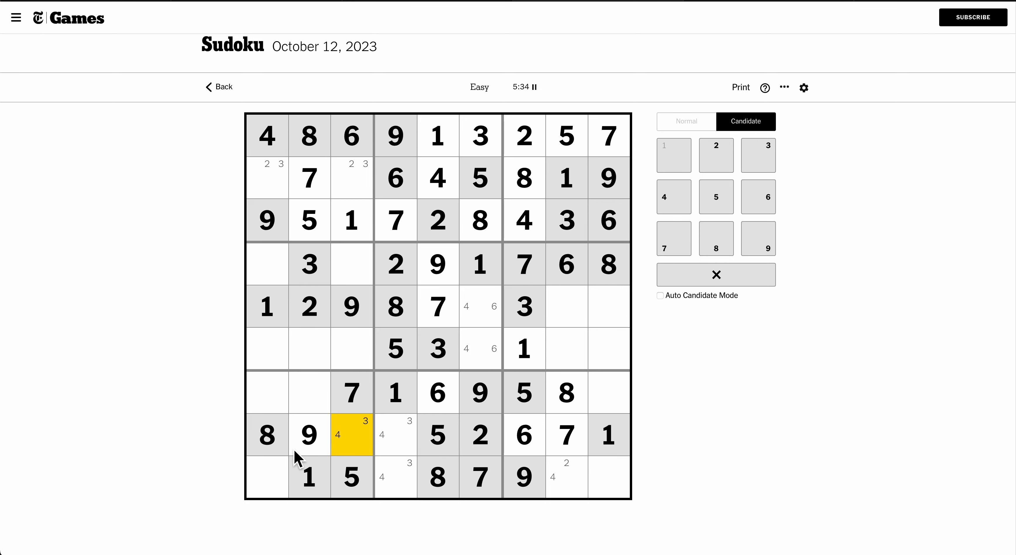
{"action": "left_click", "coordinate": [308, 393]}
{"action": "type", "text": "4"}
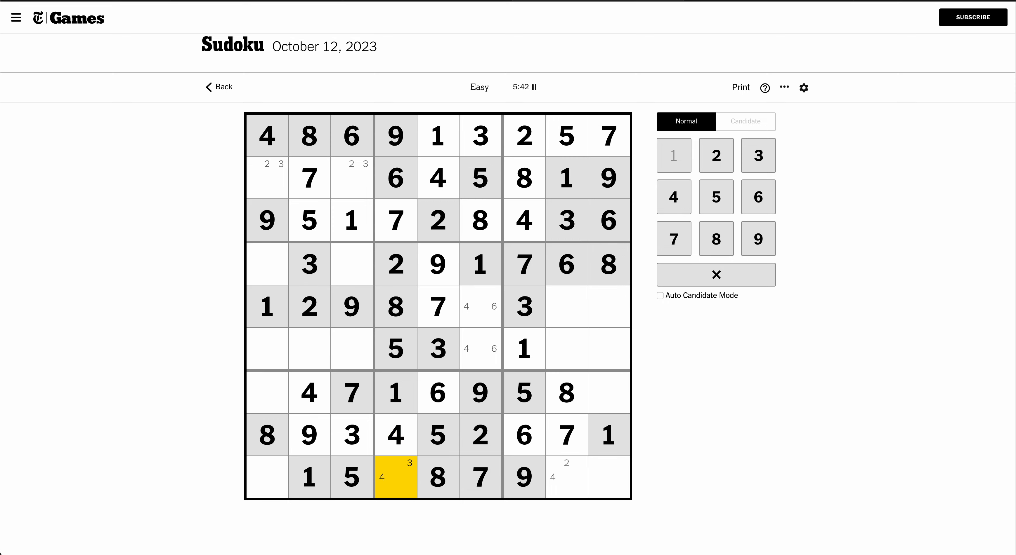
{"action": "left_click", "coordinate": [757, 155]}
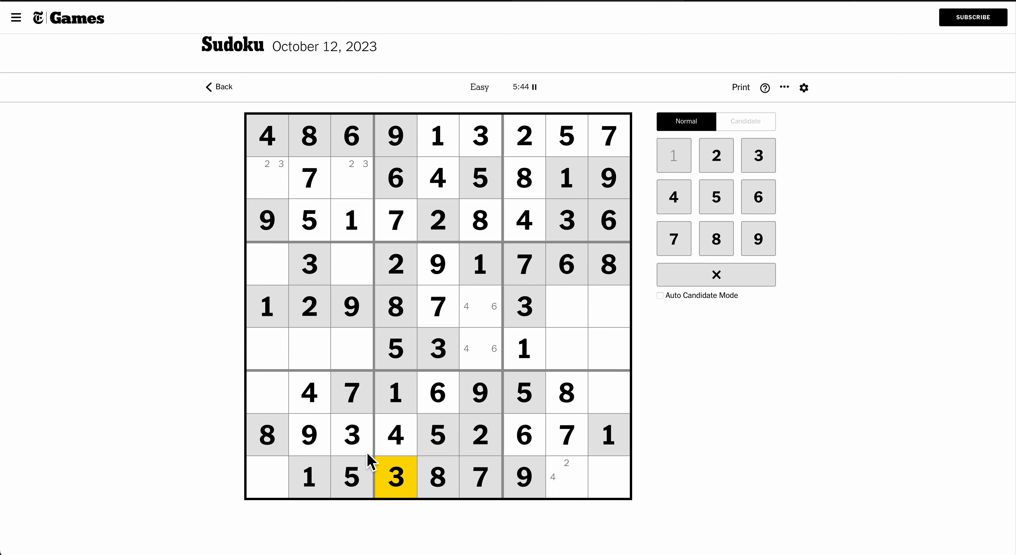
{"action": "mouse_move", "coordinate": [279, 417]}
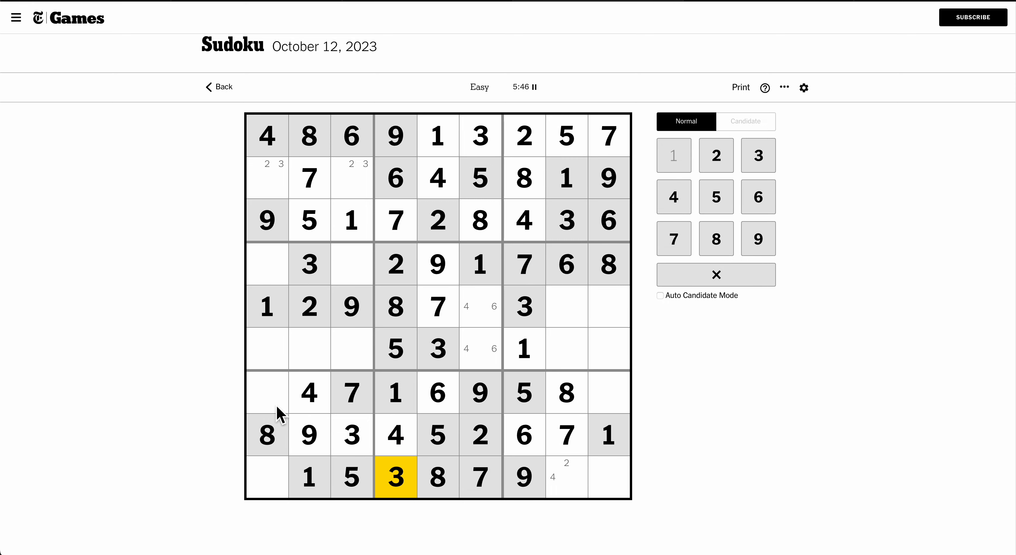
Step: Complete the bottom-left block with its 6s and end the bottom row 9 2 4
{"action": "left_click", "coordinate": [266, 478]}
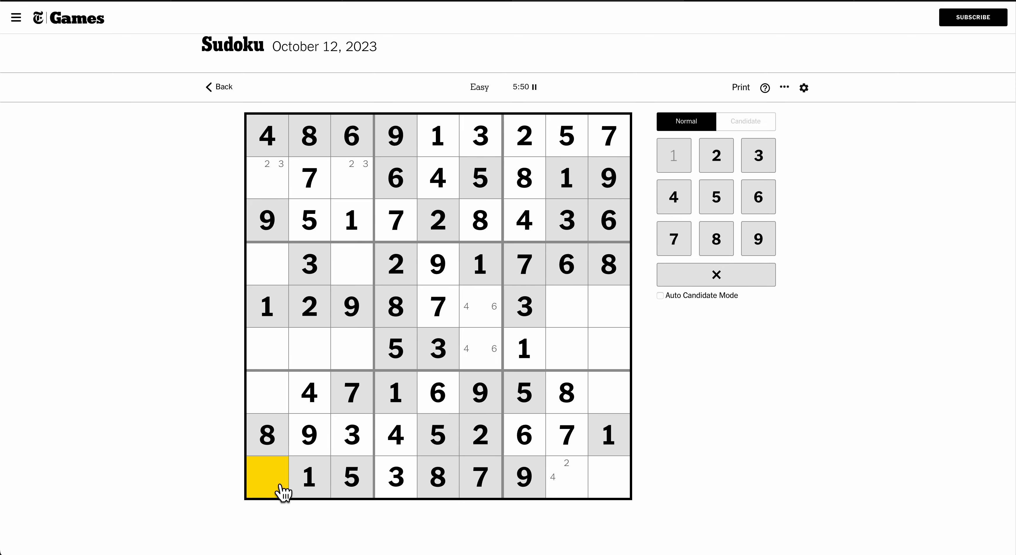
{"action": "left_click", "coordinate": [266, 392]}
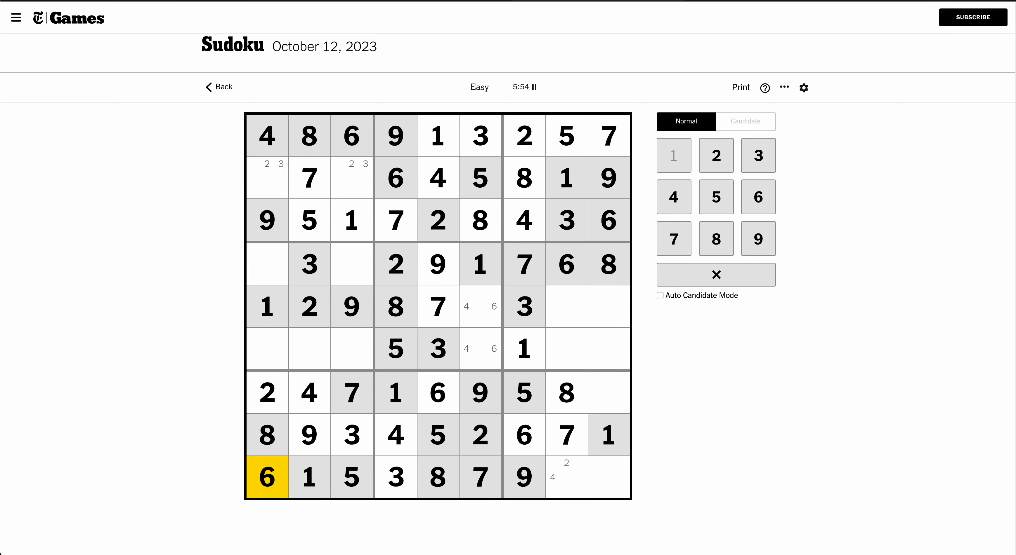
{"action": "left_click", "coordinate": [608, 393]}
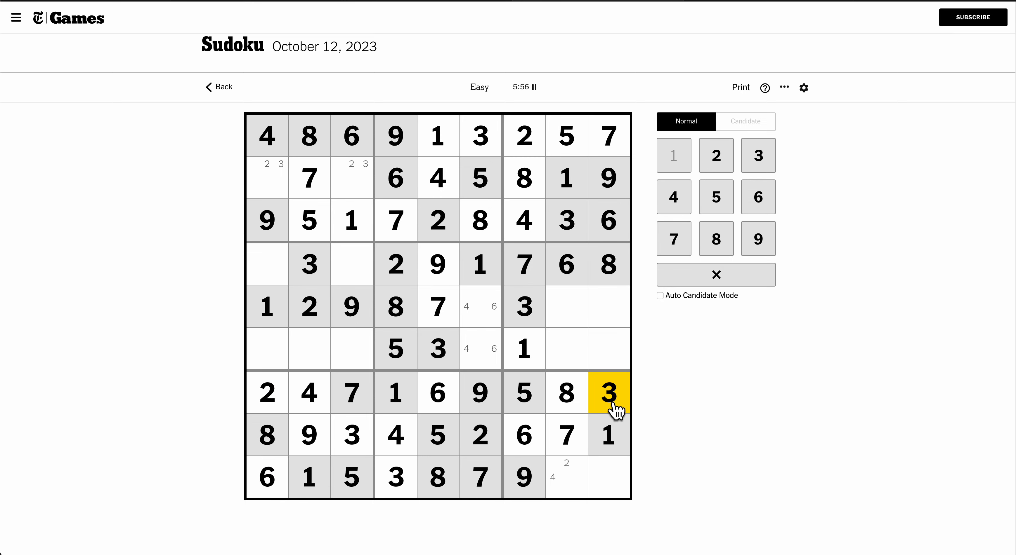
{"action": "left_click", "coordinate": [567, 477]}
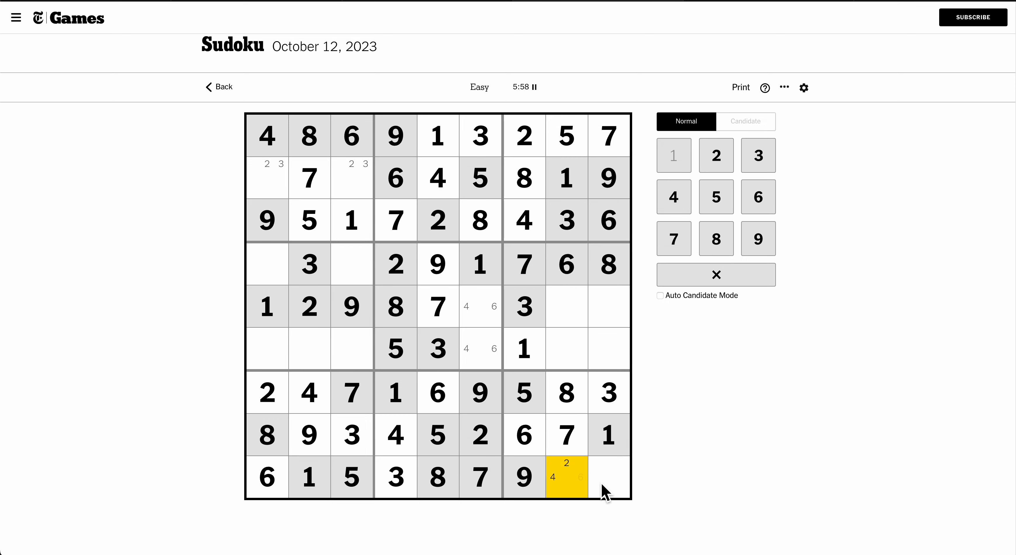
{"action": "left_click", "coordinate": [609, 478]}
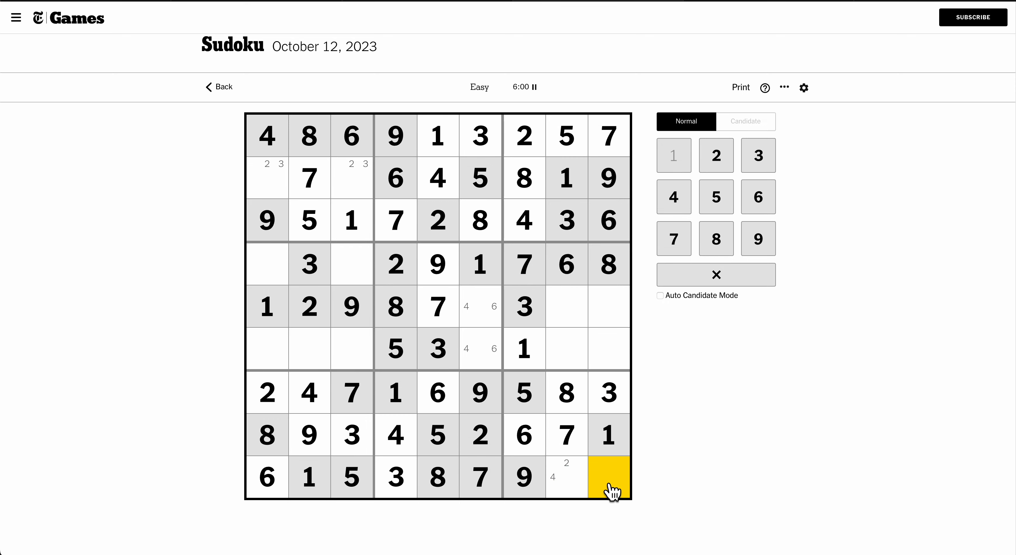
Step: Complete row 5 as 1 2 9 8 7 6 3 4 5 and add the 4 in row 6
{"action": "left_click", "coordinate": [745, 122]}
{"action": "type", "text": "2 4"}
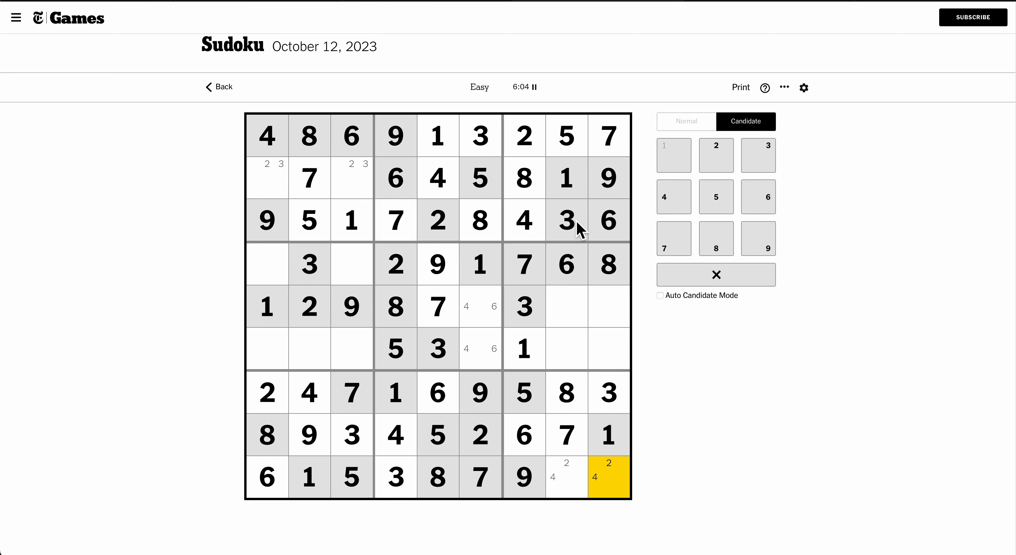
{"action": "mouse_move", "coordinate": [760, 418]}
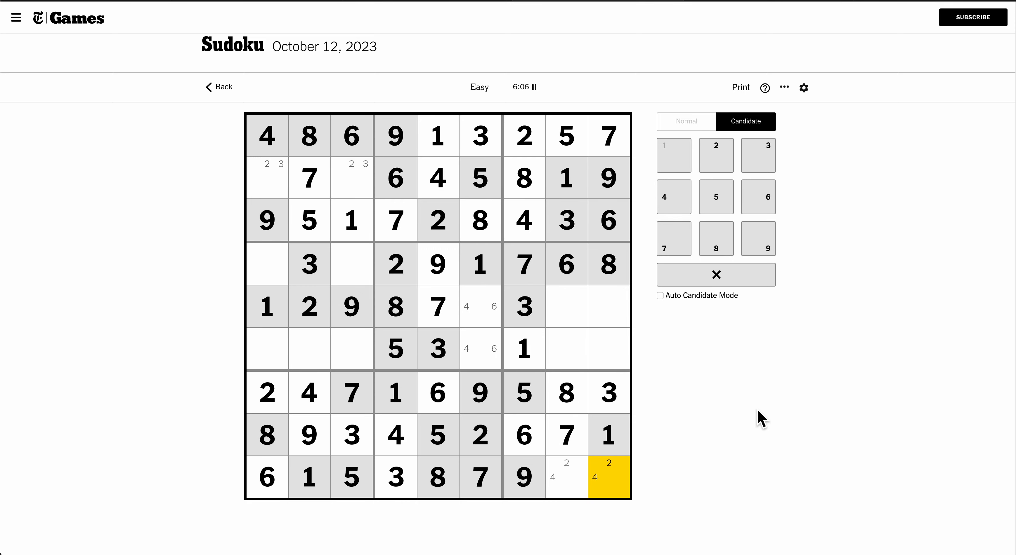
{"action": "left_click", "coordinate": [566, 307]}
{"action": "type", "text": "1"}
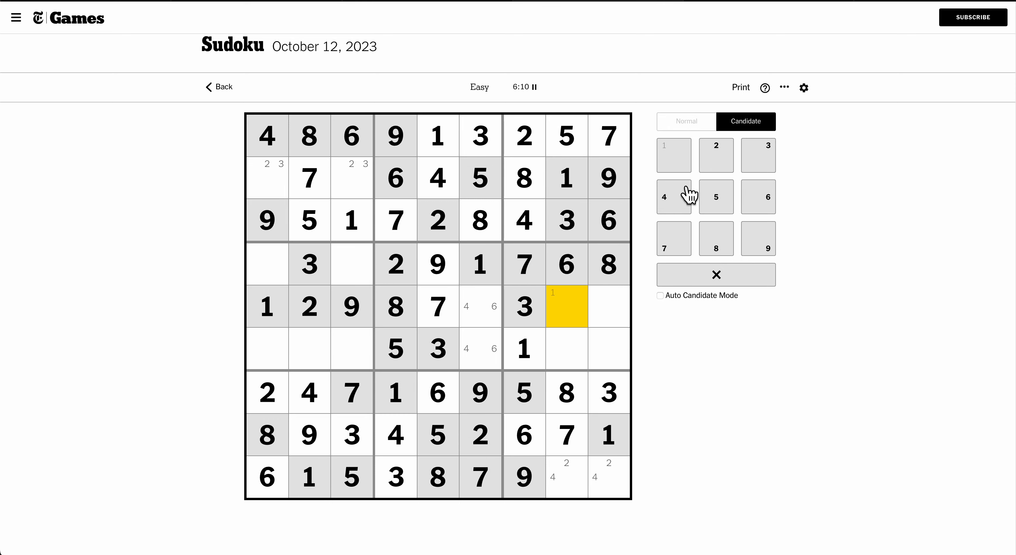
{"action": "left_click", "coordinate": [685, 121]}
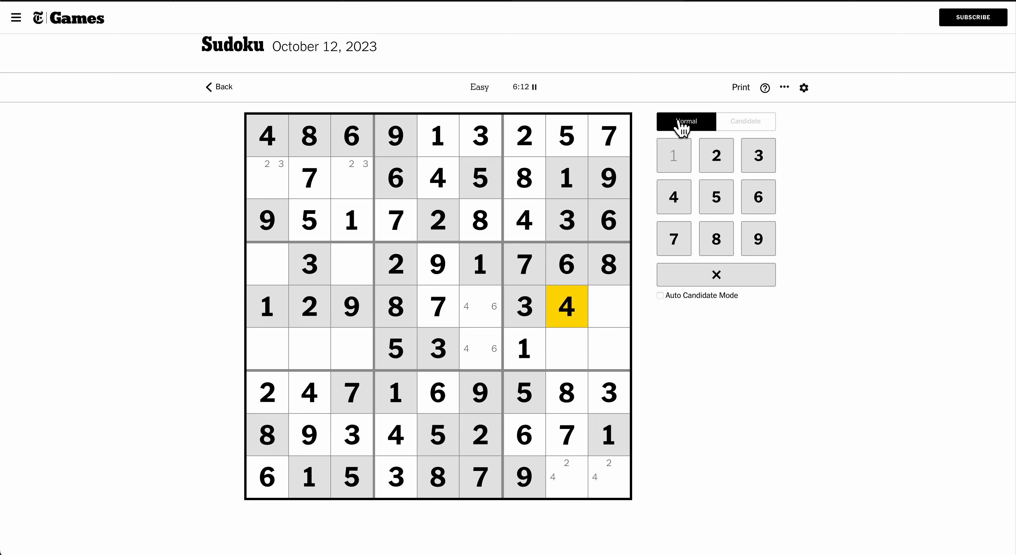
{"action": "left_click", "coordinate": [480, 306]}
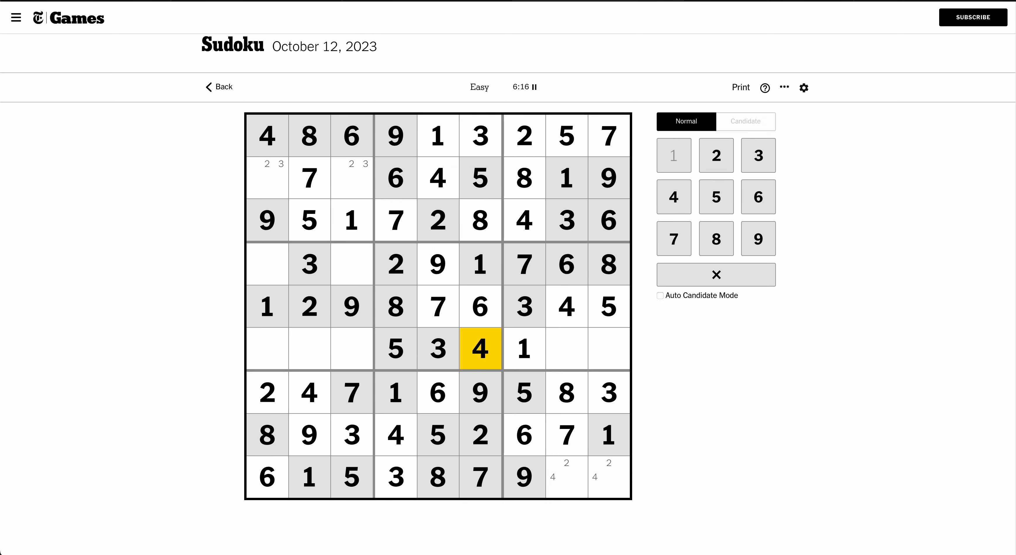
{"action": "left_click", "coordinate": [566, 478]}
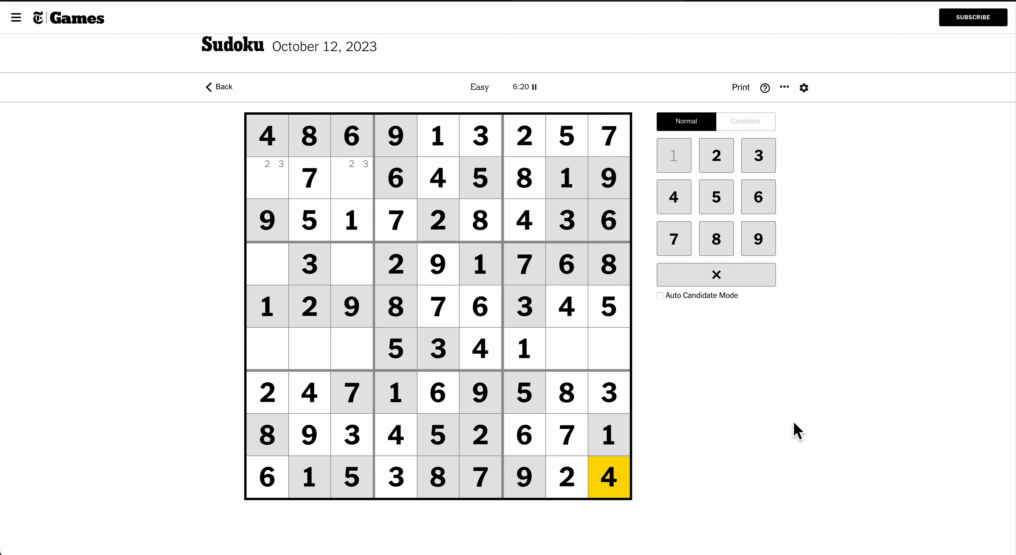
{"action": "mouse_move", "coordinate": [656, 337]}
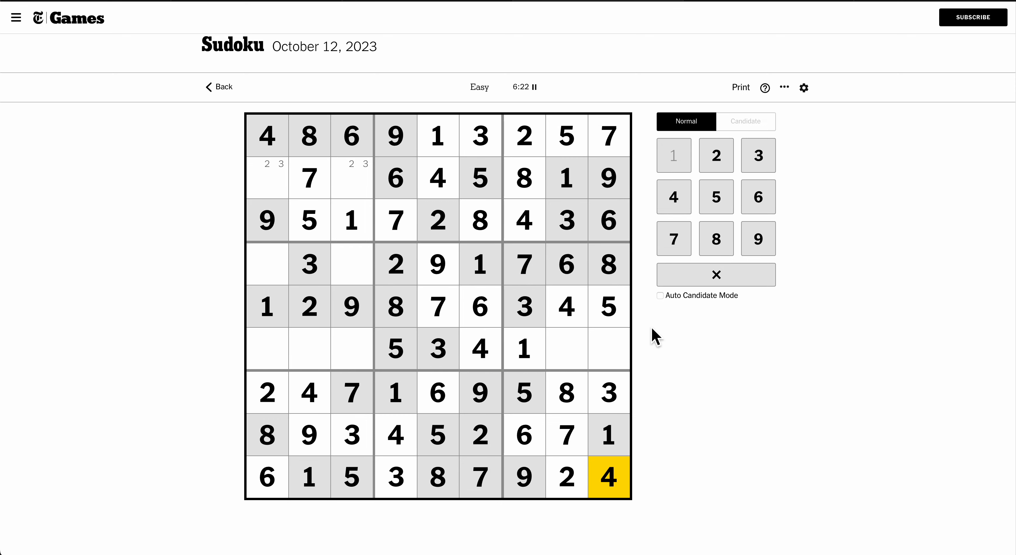
Step: Enter 2 and 9 in row 6, 3 and 2 in row 2, 4 and 8 in column 3, and 5 starting row 4
{"action": "left_click", "coordinate": [608, 349]}
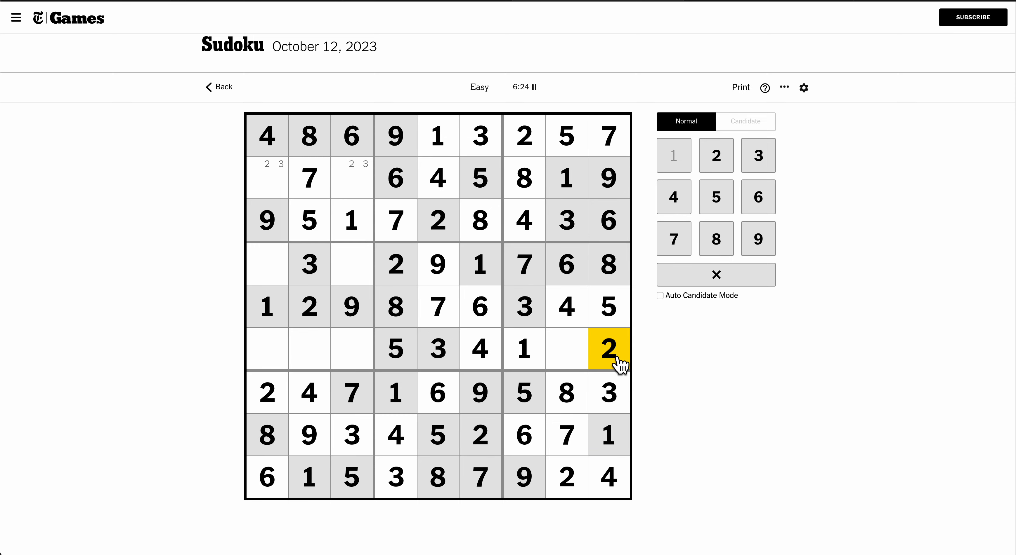
{"action": "left_click", "coordinate": [566, 349]}
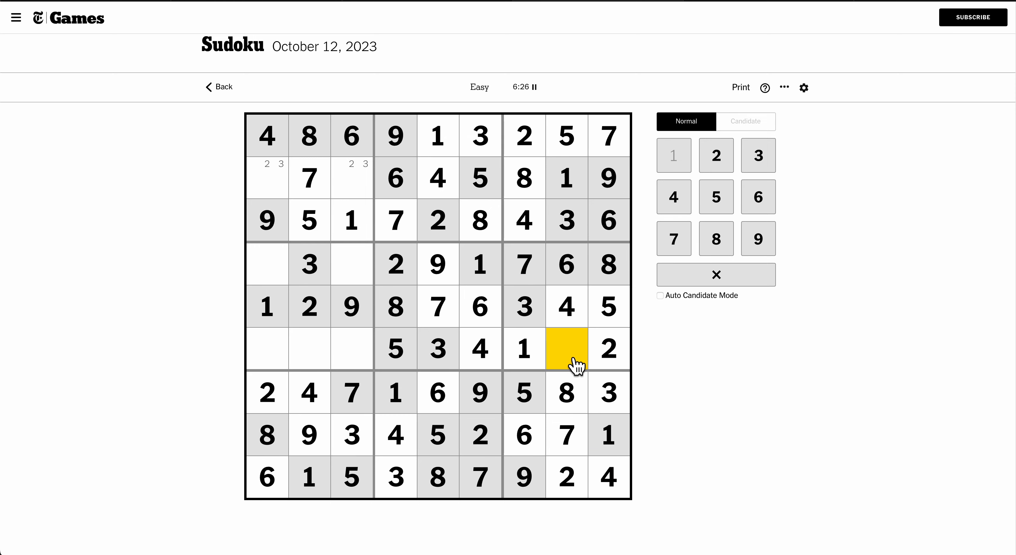
{"action": "left_click", "coordinate": [757, 239]}
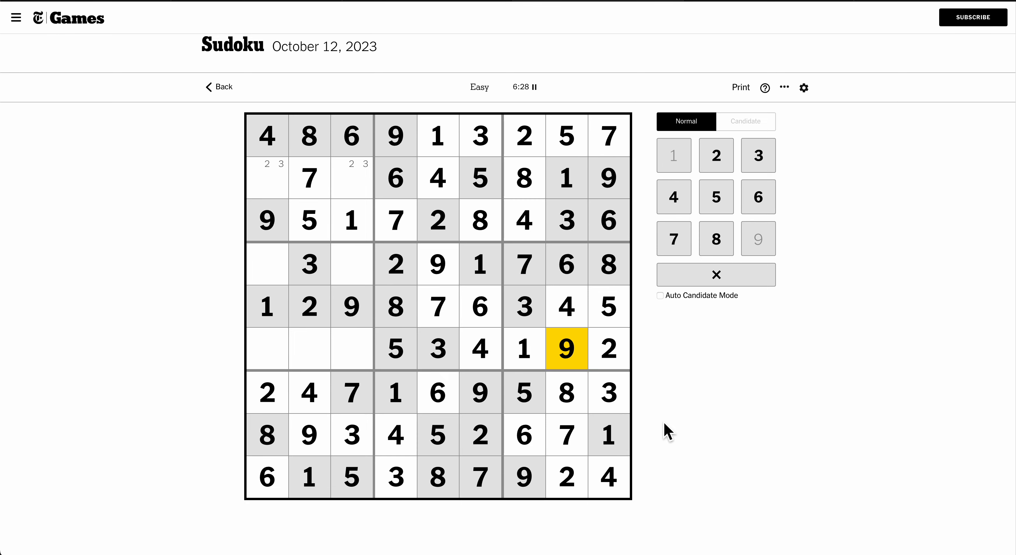
{"action": "left_click", "coordinate": [352, 178]}
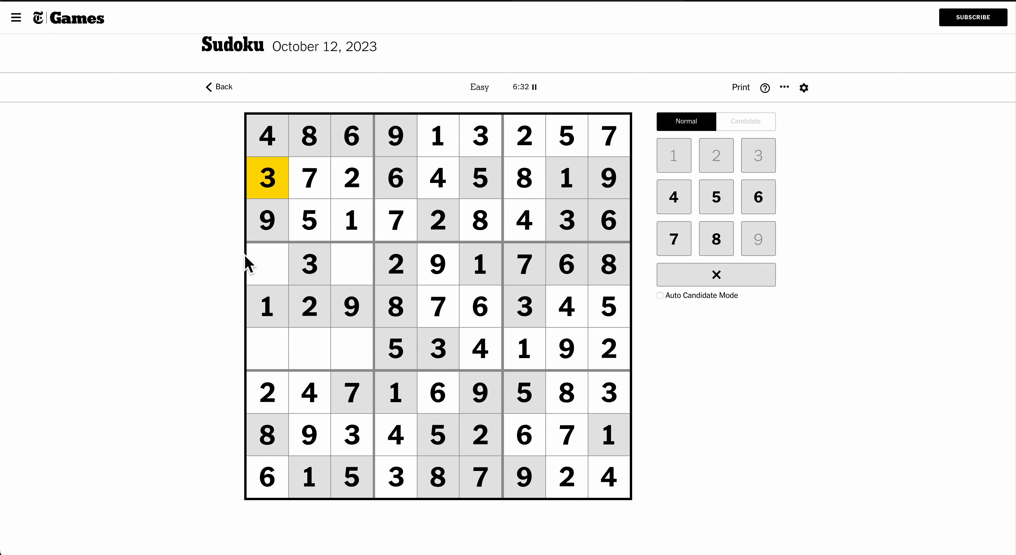
{"action": "left_click", "coordinate": [351, 264]}
{"action": "type", "text": "4"}
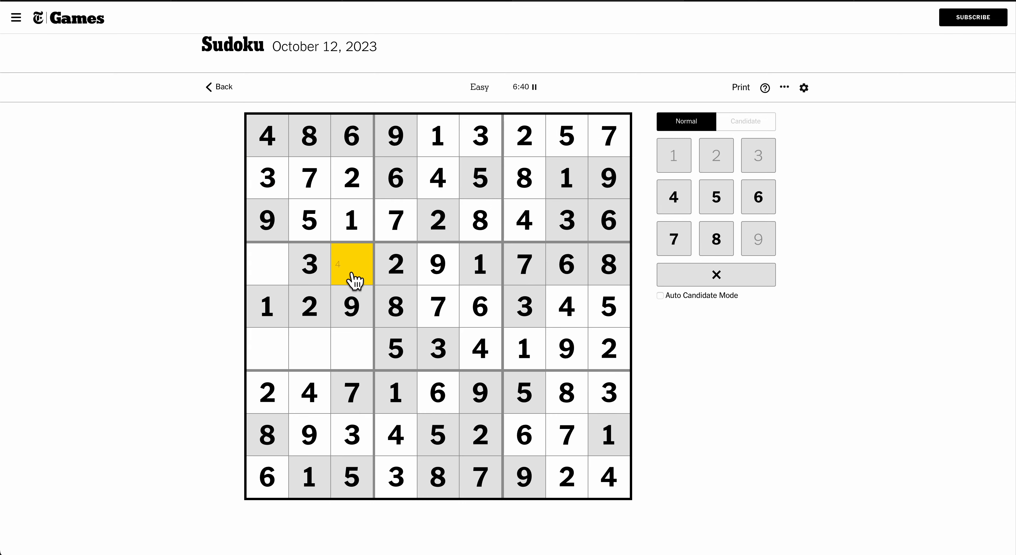
{"action": "left_click", "coordinate": [352, 349]}
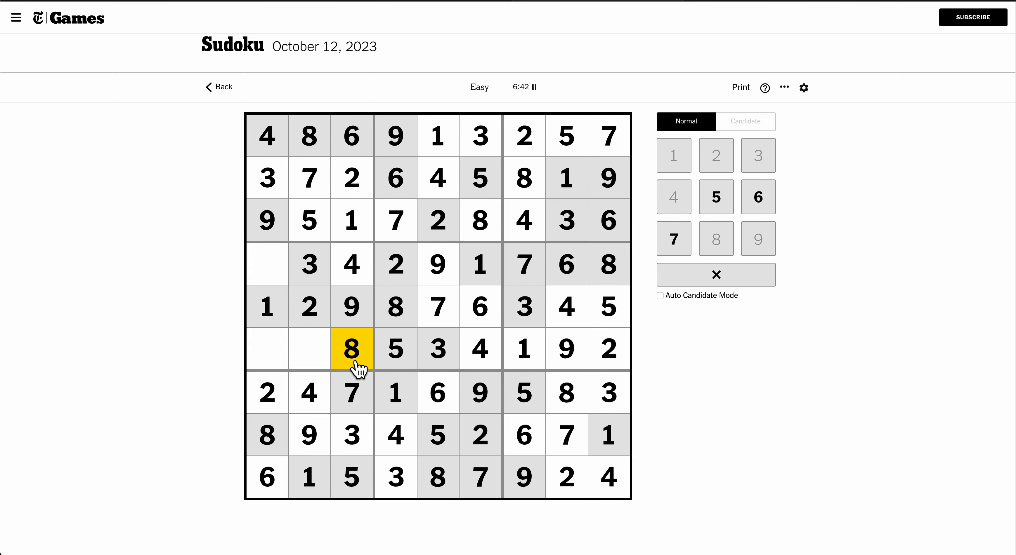
{"action": "mouse_move", "coordinate": [321, 283]}
{"action": "type", "text": "5"}
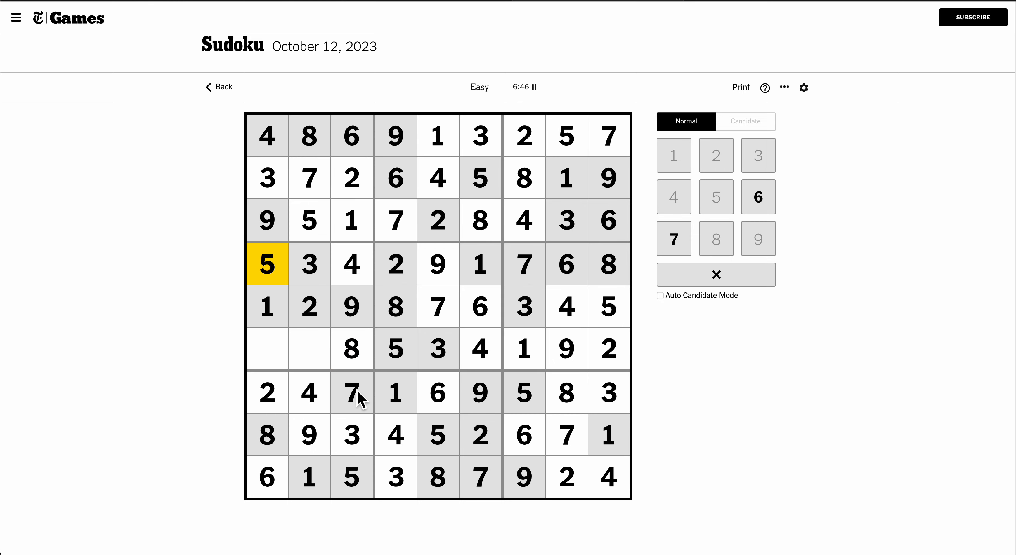
{"action": "left_click", "coordinate": [266, 349]}
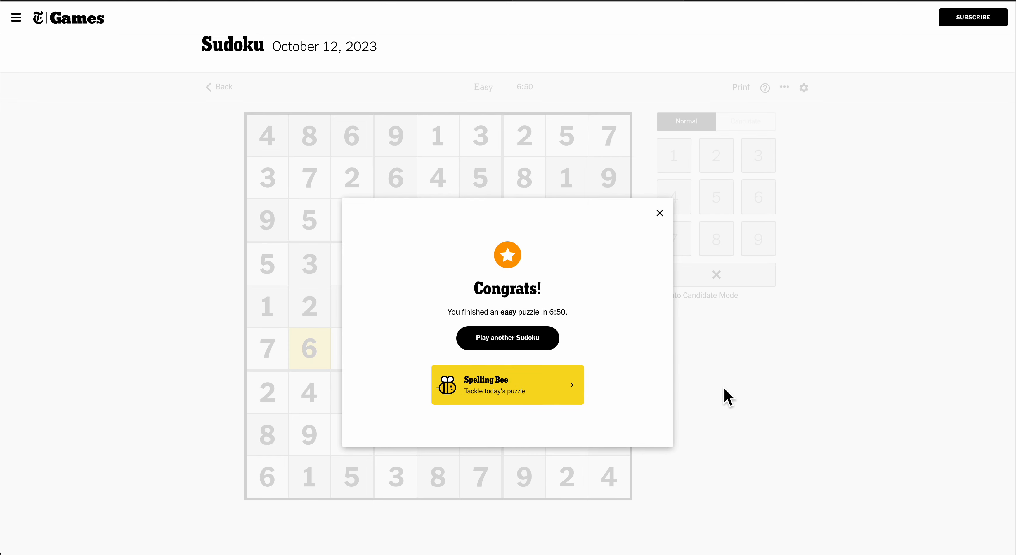
{"action": "mouse_move", "coordinate": [777, 453]}
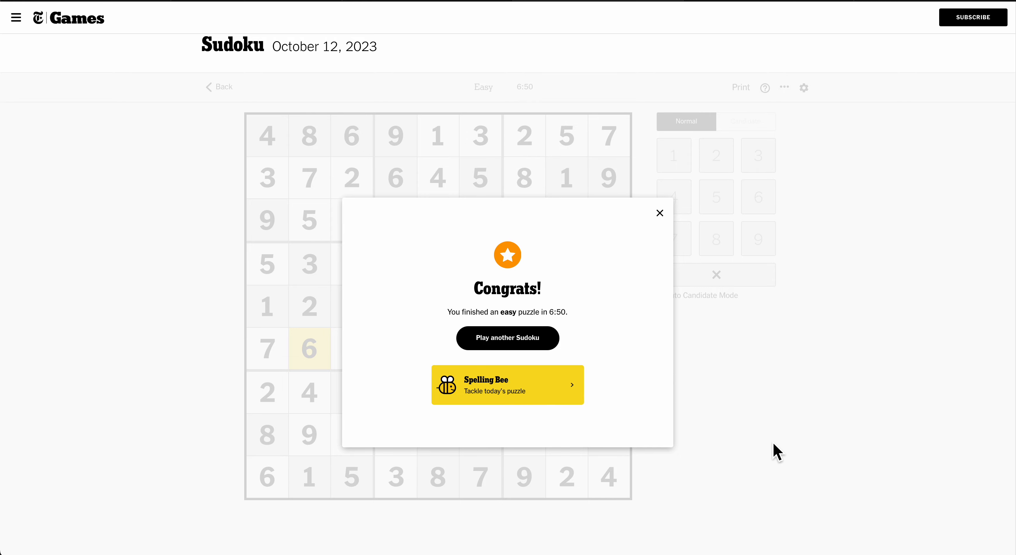
{"action": "mouse_move", "coordinate": [676, 291]}
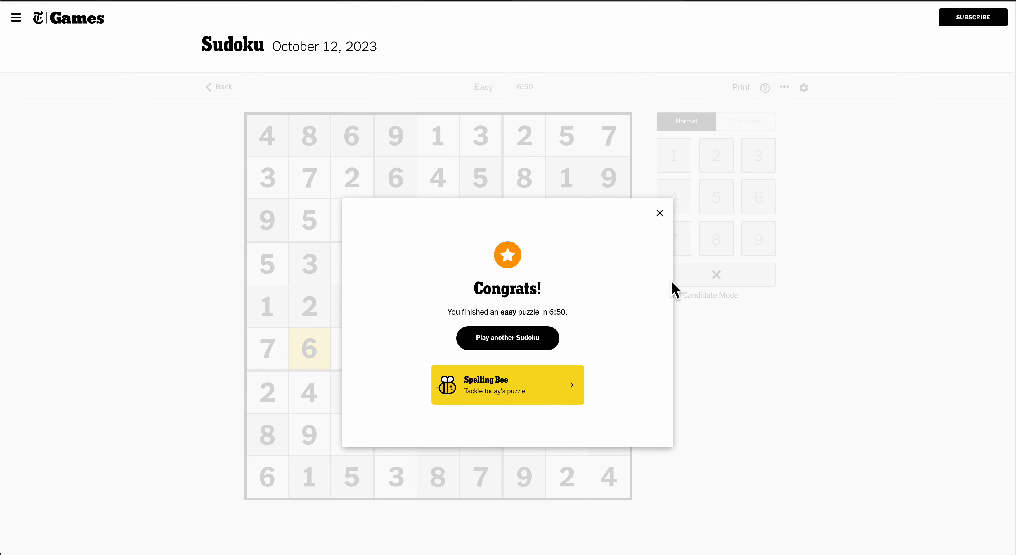
{"action": "mouse_move", "coordinate": [669, 291]}
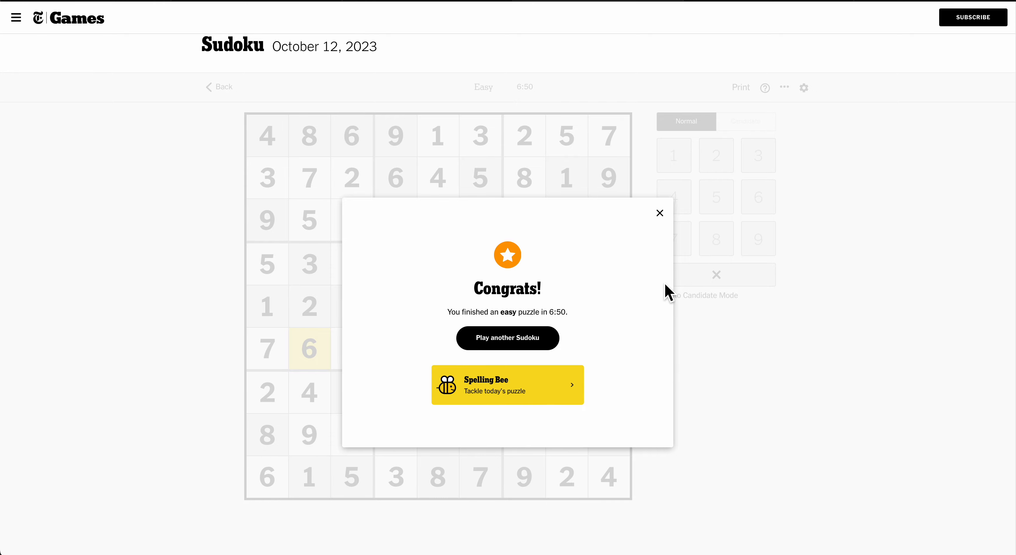
Step: Dismiss the Congrats dialog for finishing the Easy puzzle in 6:50
{"action": "left_click", "coordinate": [660, 213]}
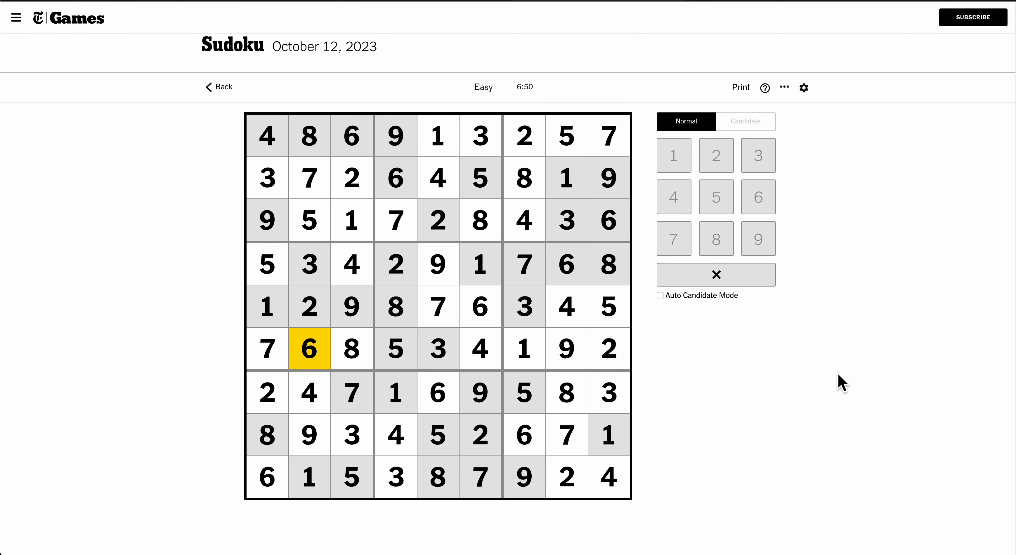